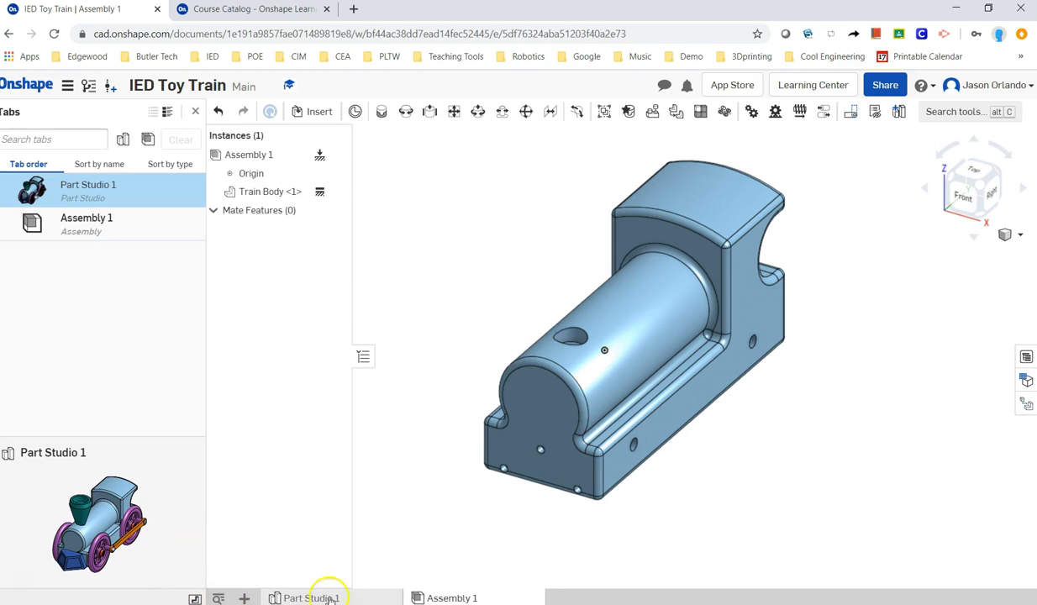
Create a new empty Assembly 2 in the document, then return to Assembly 1.
left_click(244, 597)
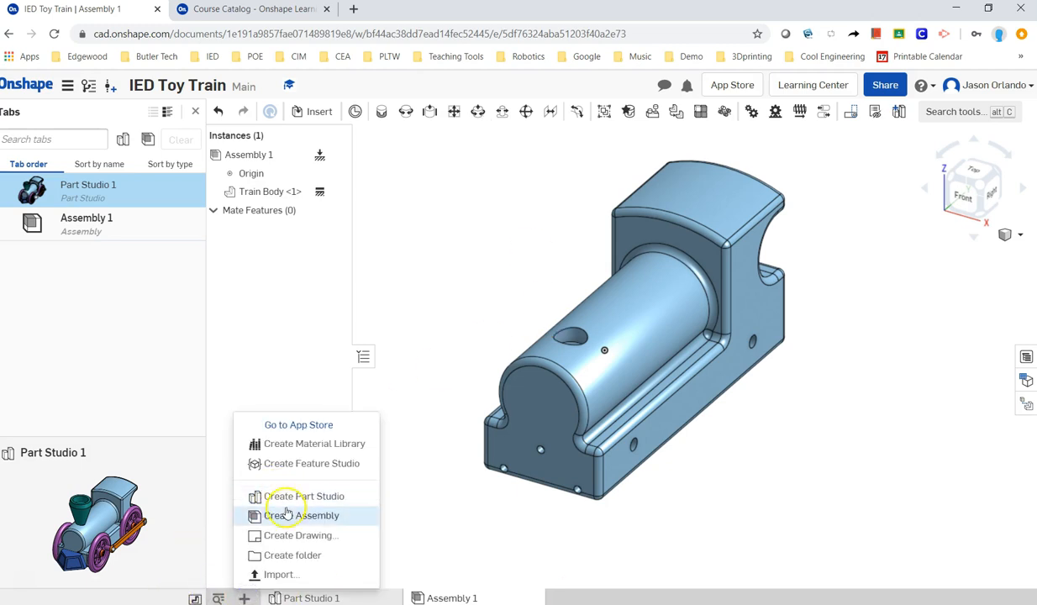
left_click(300, 515)
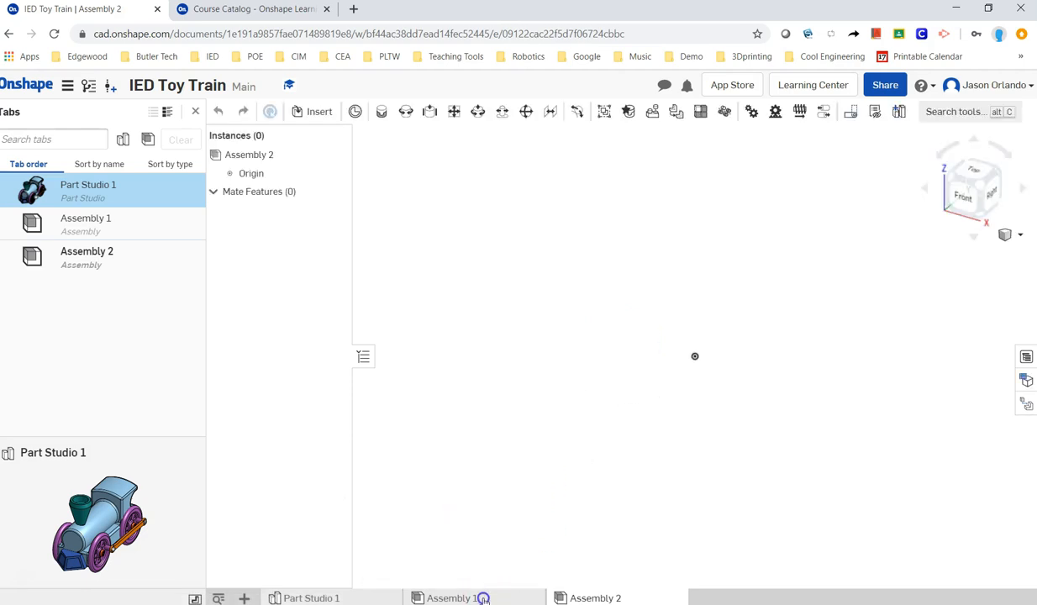
left_click(452, 597)
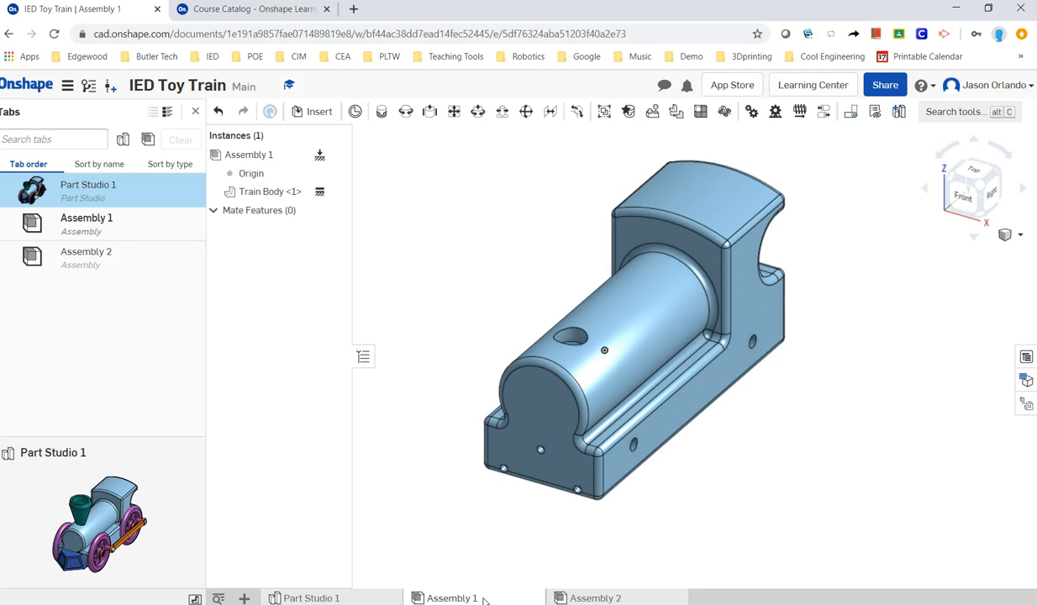
mouse_move(752, 436)
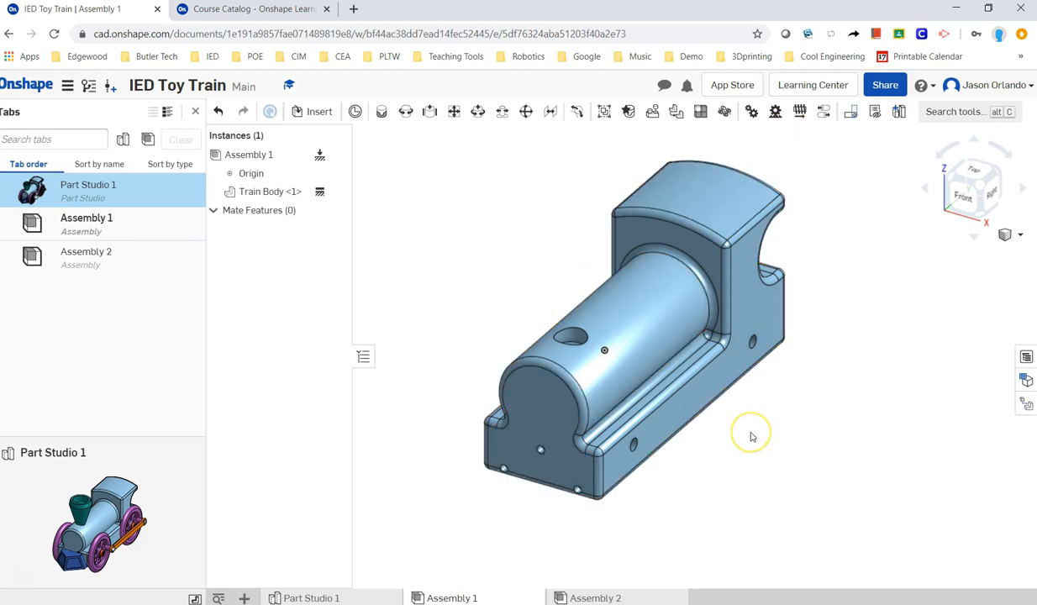
mouse_move(752, 436)
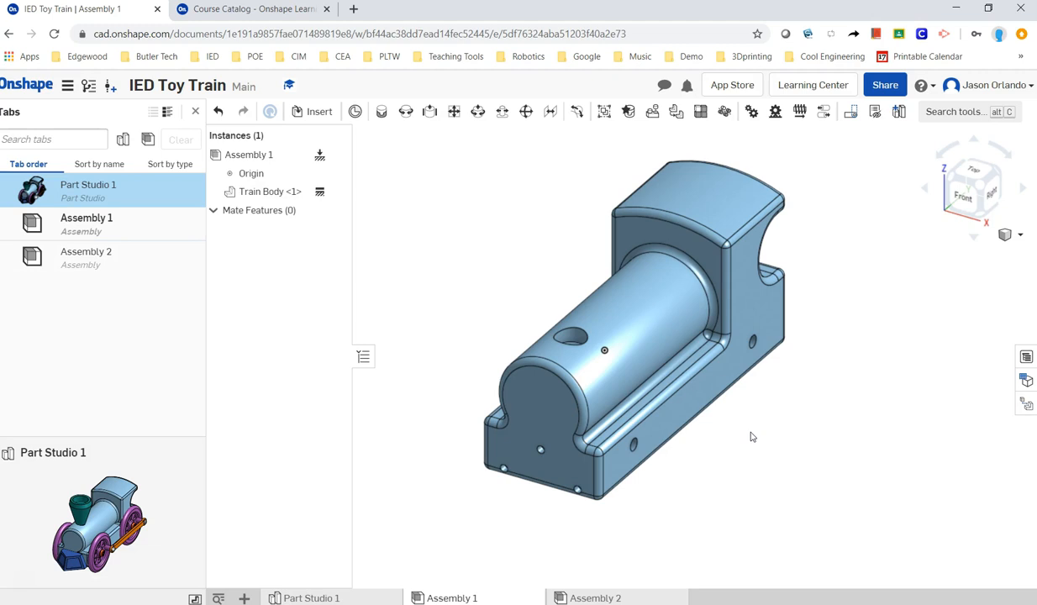
mouse_move(682, 467)
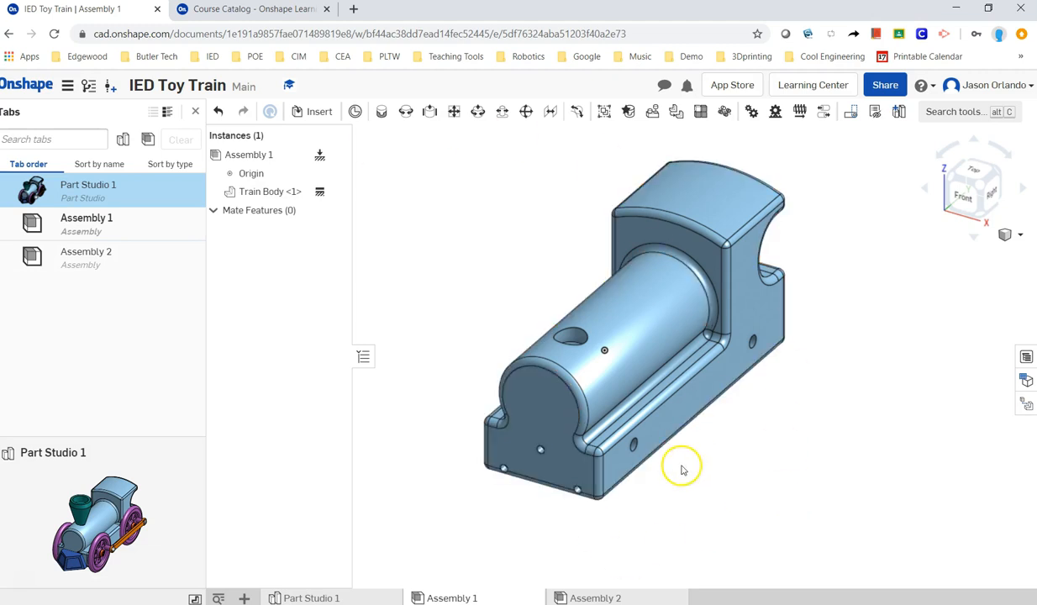
mouse_move(622, 507)
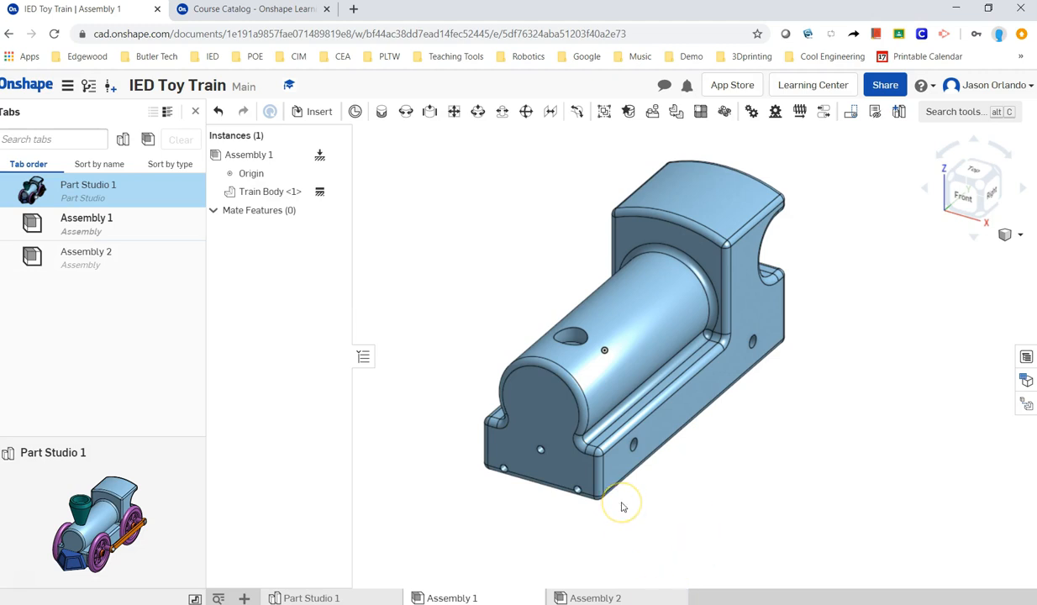
mouse_move(621, 507)
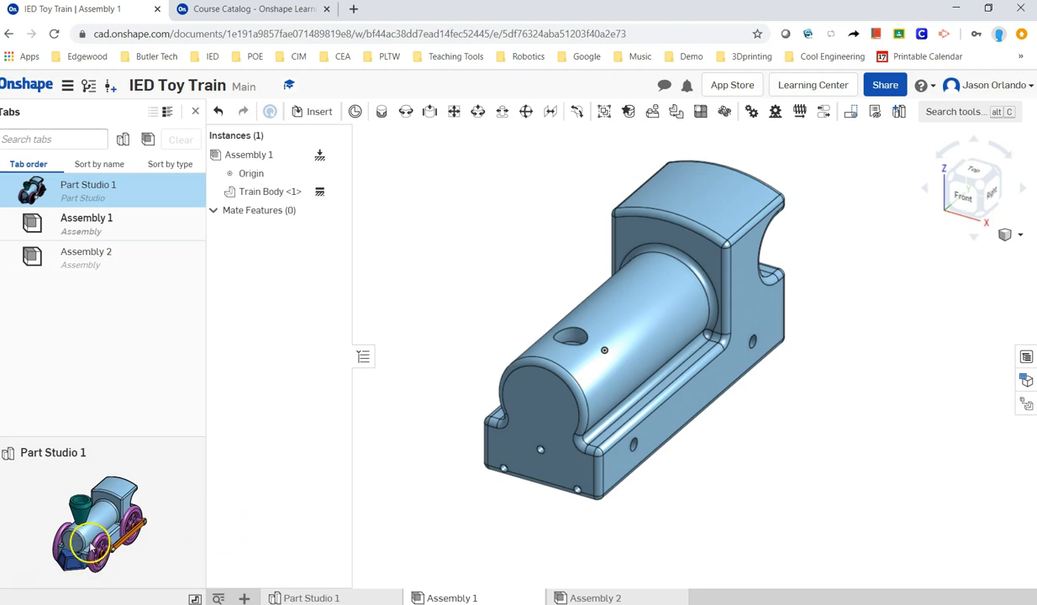
mouse_move(118, 508)
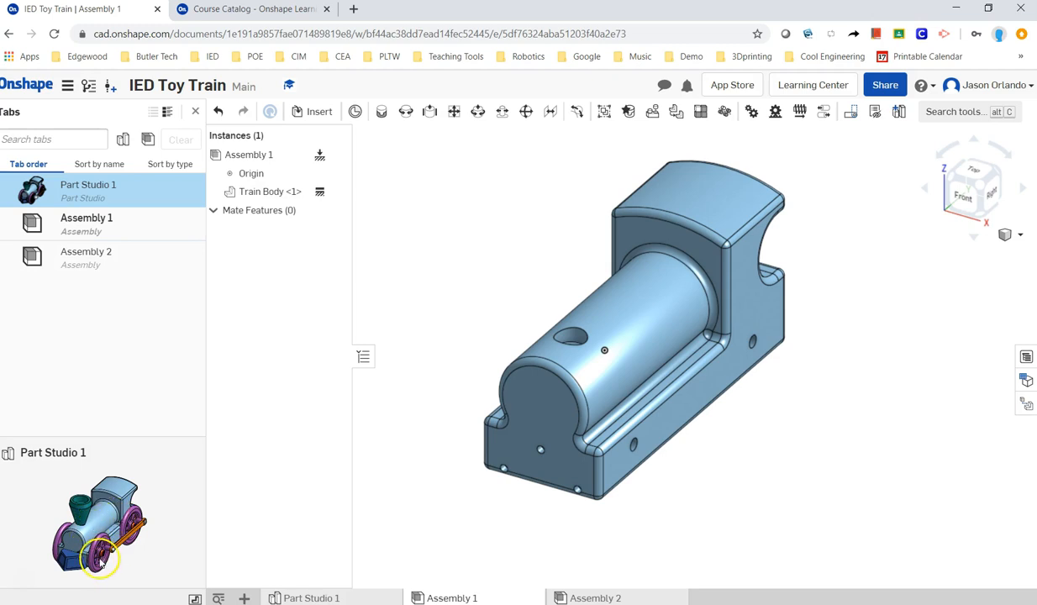
mouse_move(98, 559)
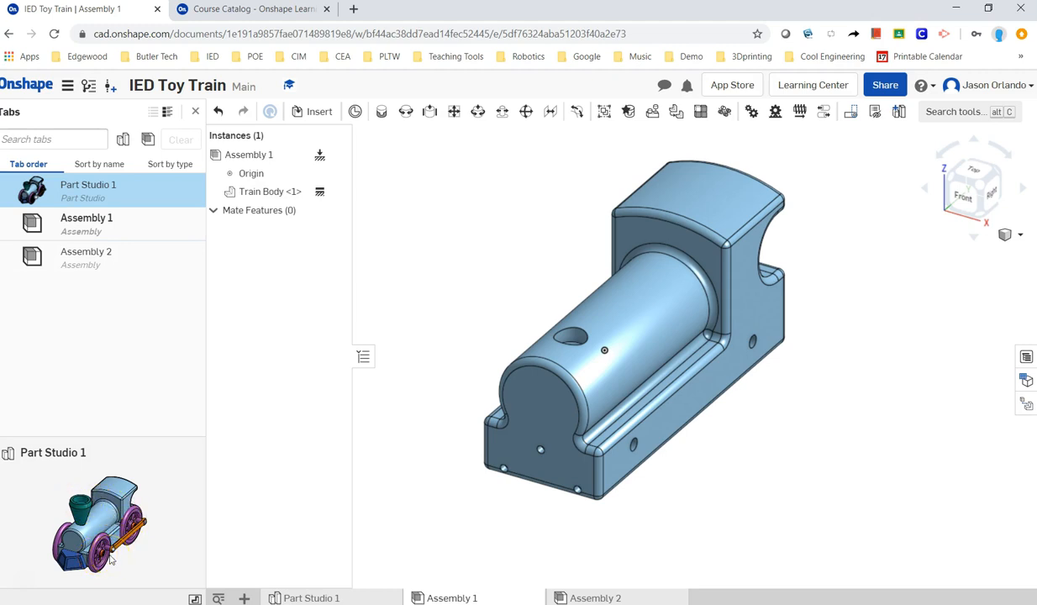
mouse_move(630, 504)
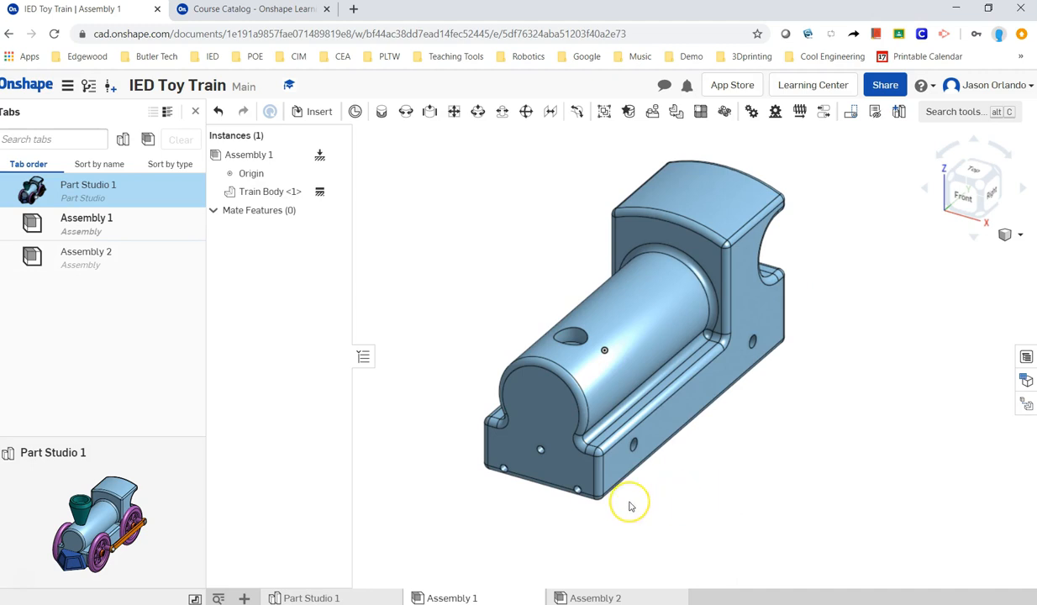
mouse_move(631, 506)
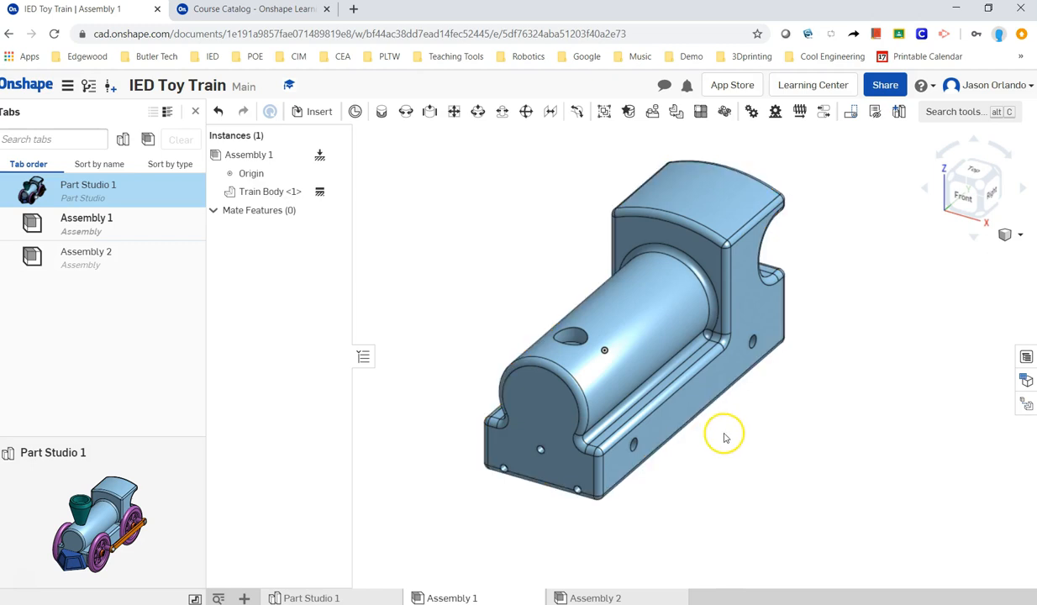
mouse_move(645, 531)
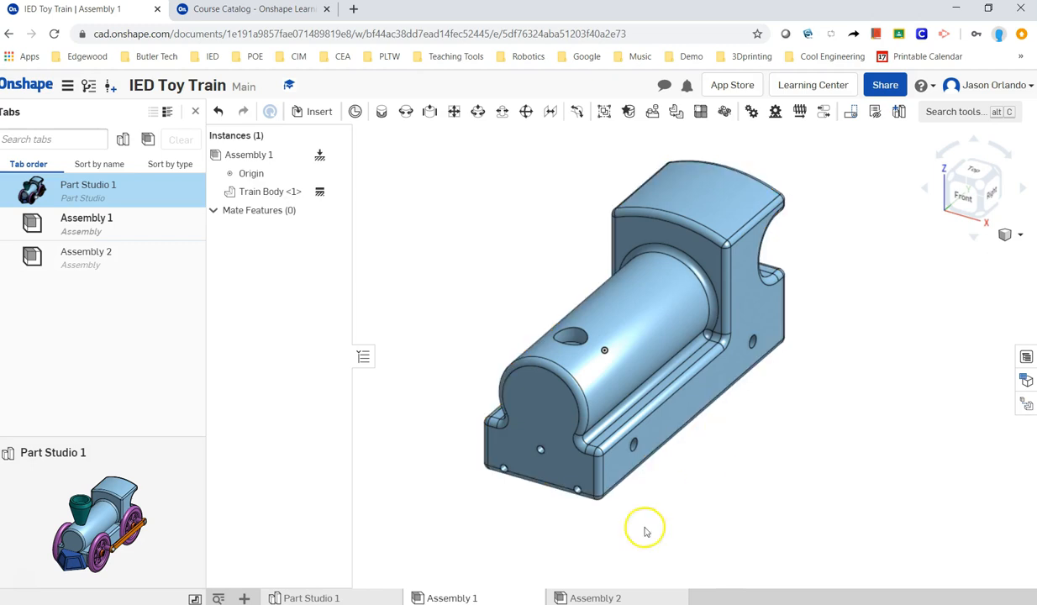
mouse_move(596, 597)
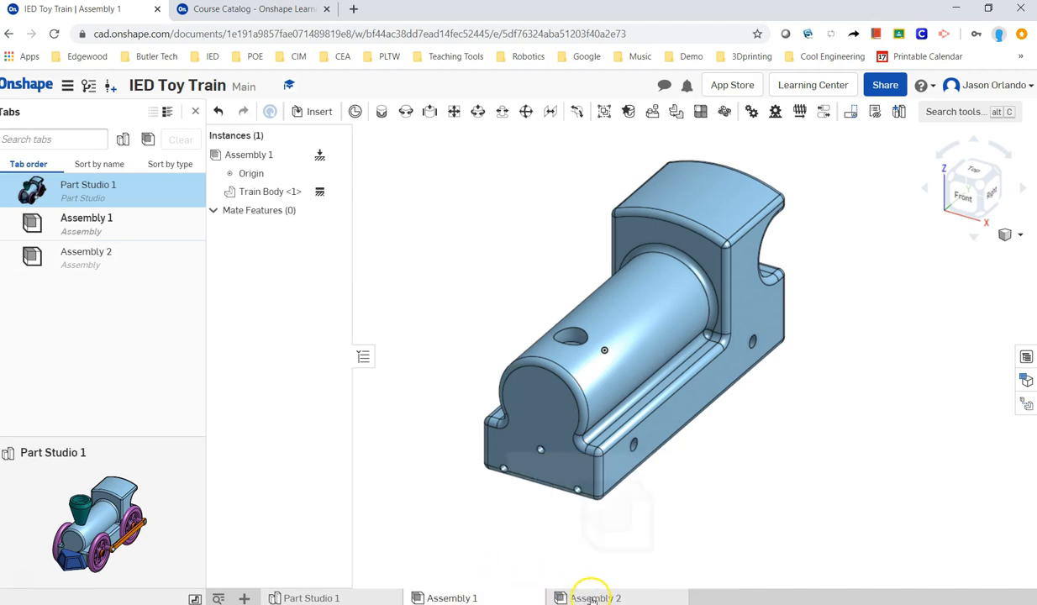
Insert a Wheel part from Part Studio 1 into Assembly 2 as its first instance.
left_click(594, 597)
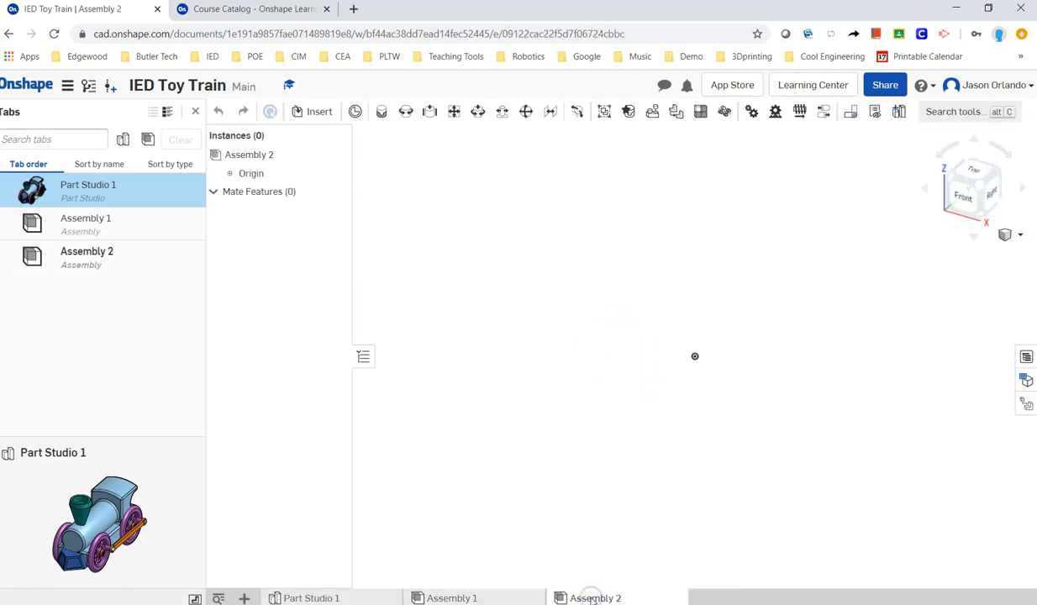
left_click(249, 155)
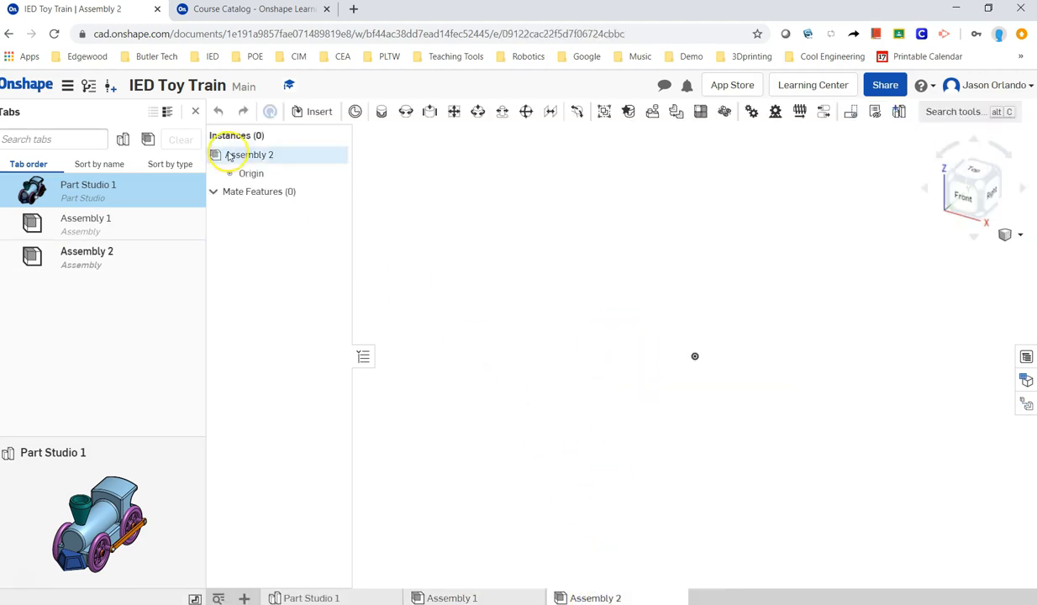
left_click(319, 111)
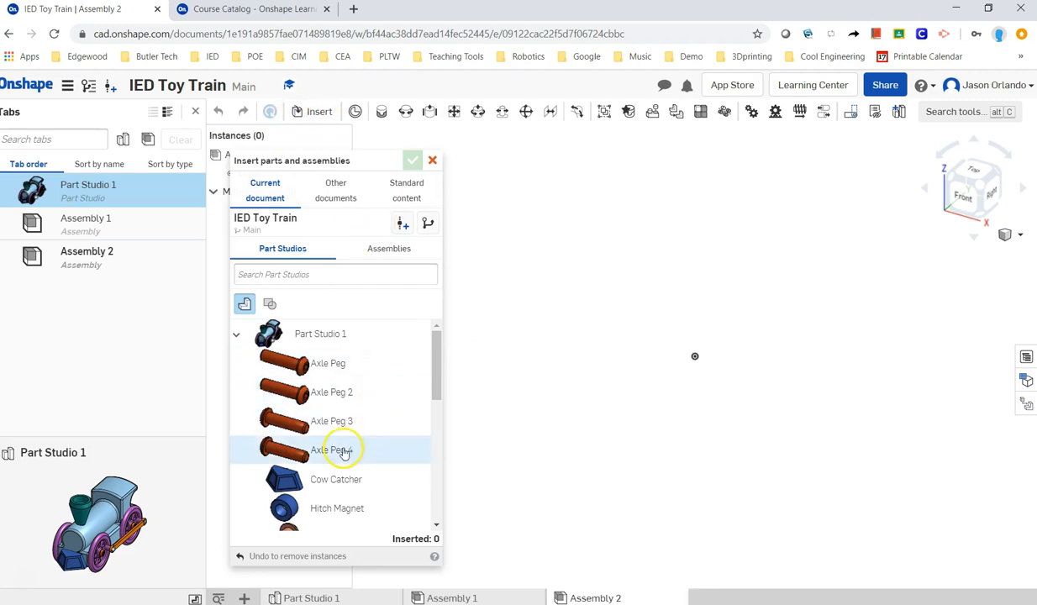
scroll("down", 3)
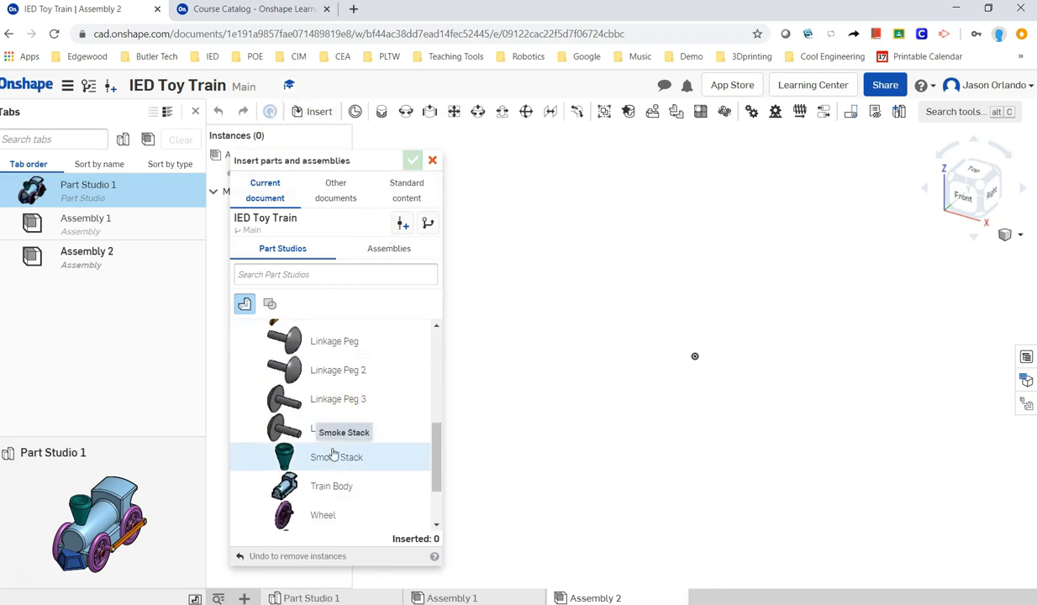
scroll("down", 3)
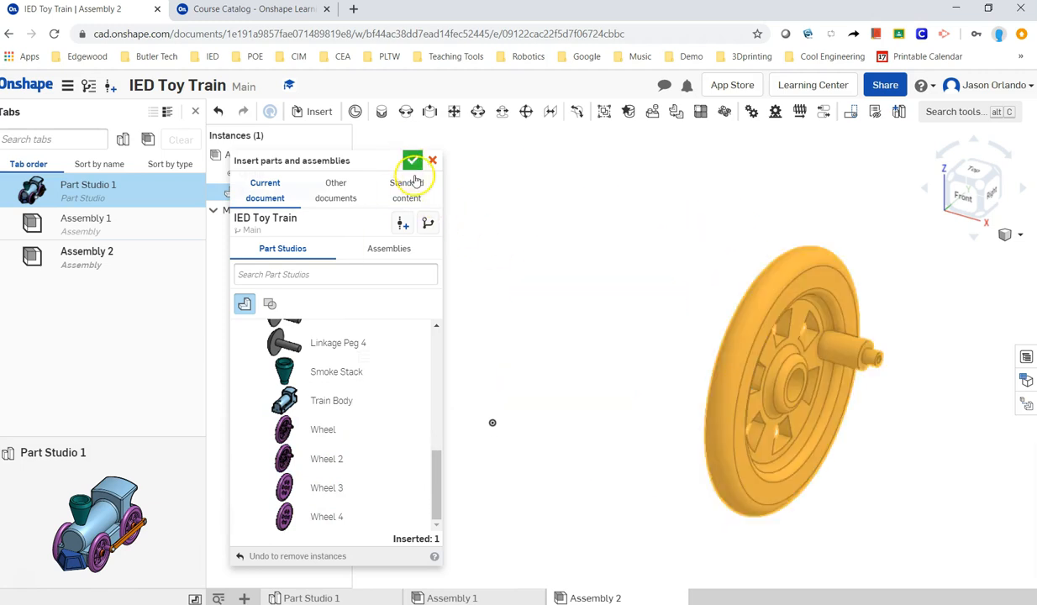
left_click(413, 160)
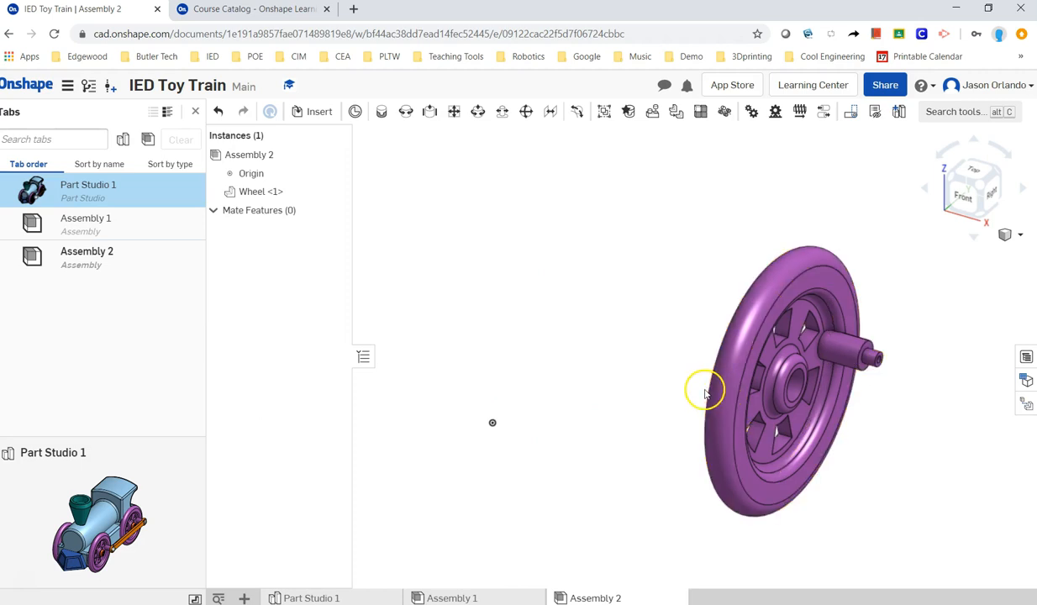
mouse_move(517, 428)
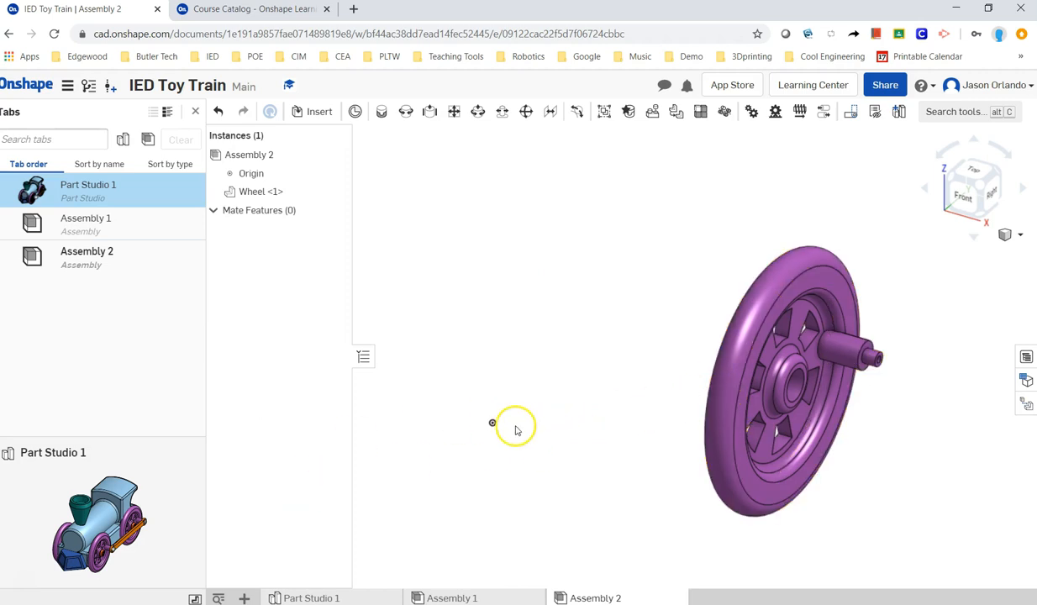
mouse_move(469, 448)
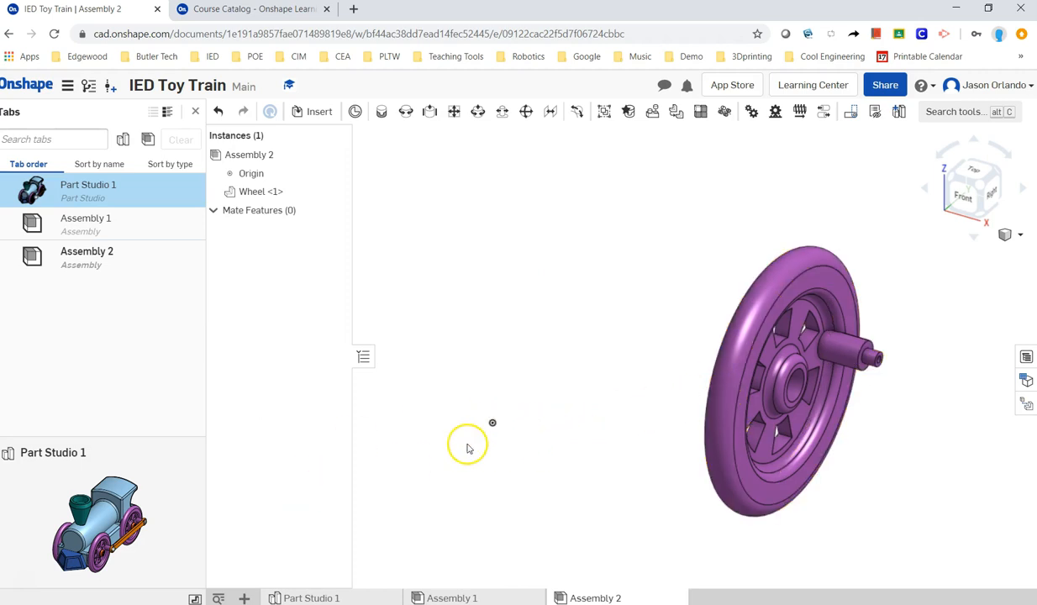
Snap the wheel's centre onto the assembly origin and fix the wheel in place.
left_click(773, 419)
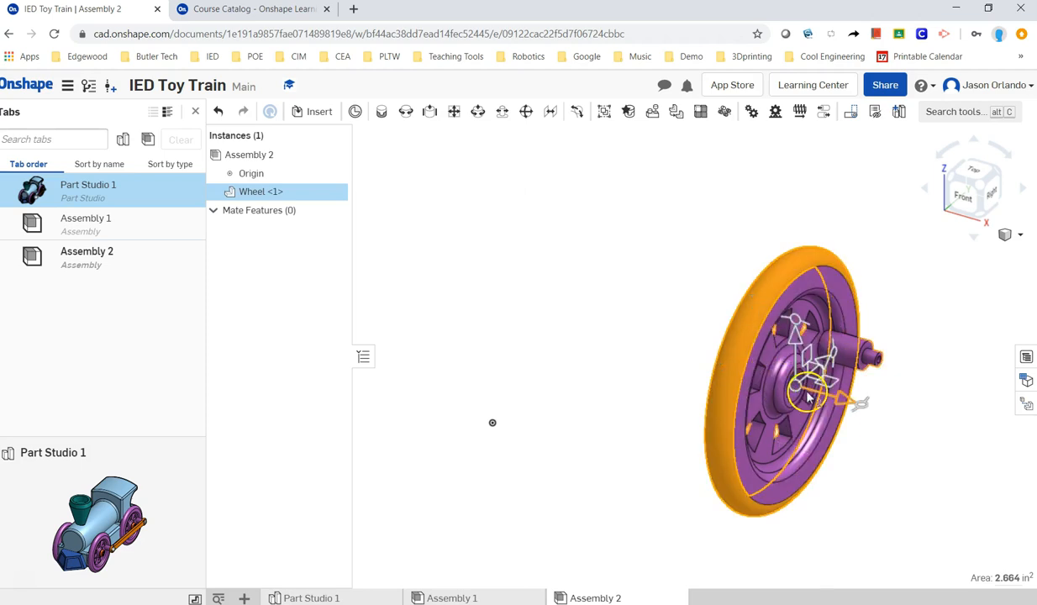
right_click(807, 390)
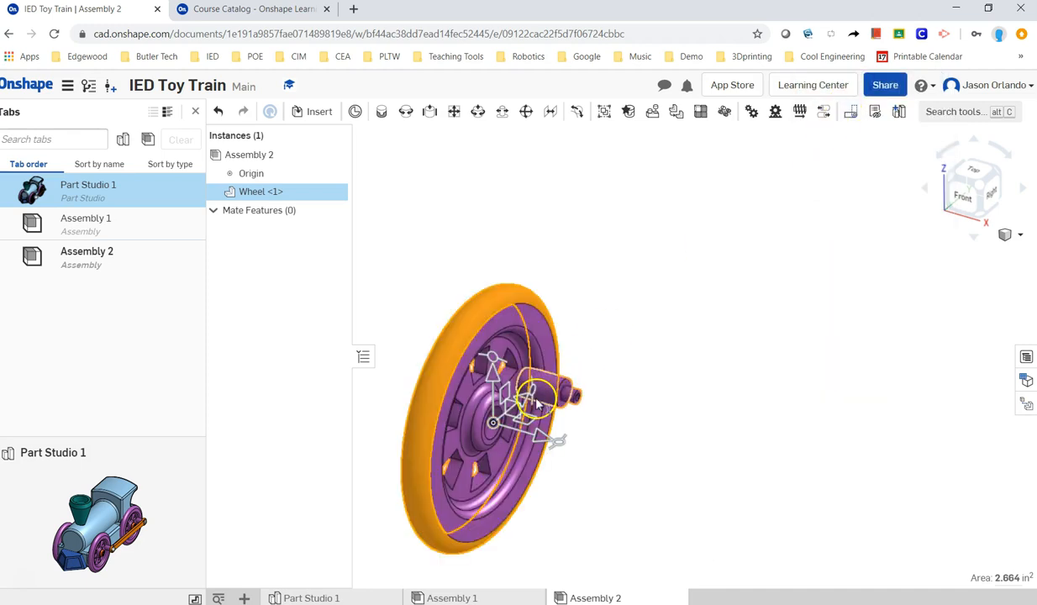
right_click(495, 425)
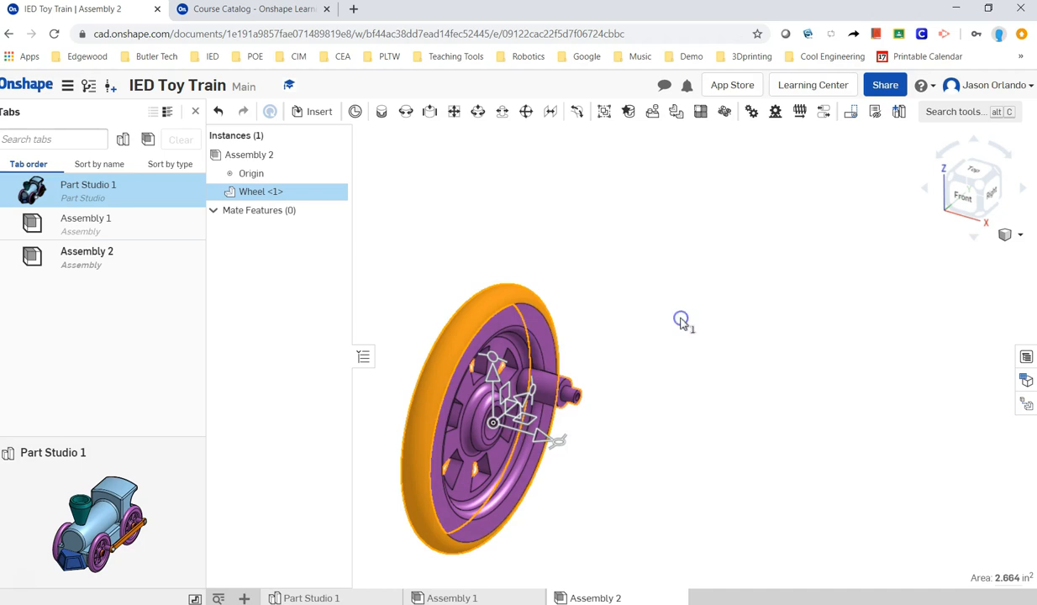
left_click(680, 319)
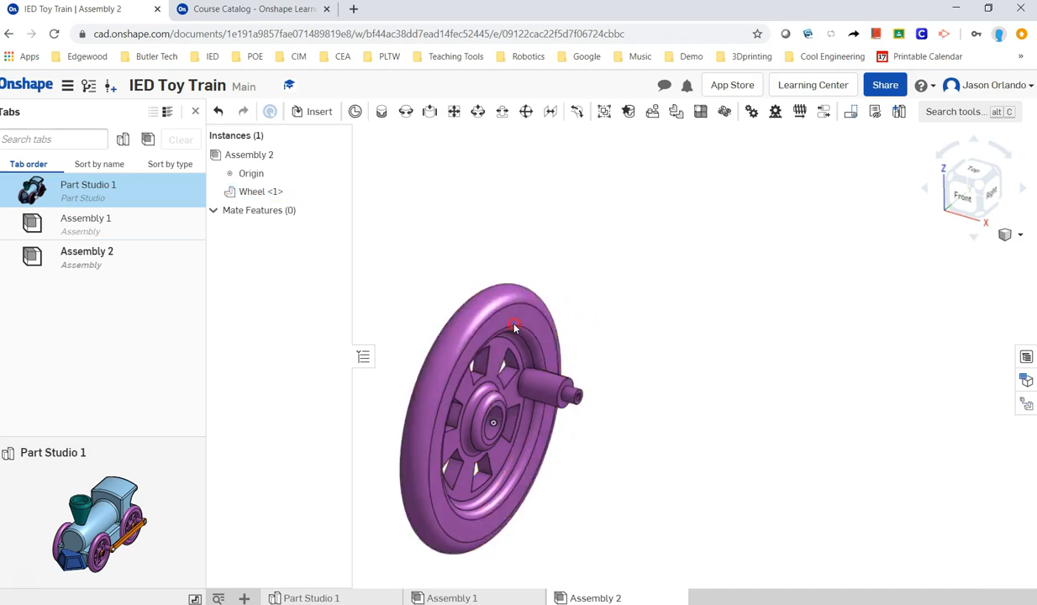
right_click(515, 327)
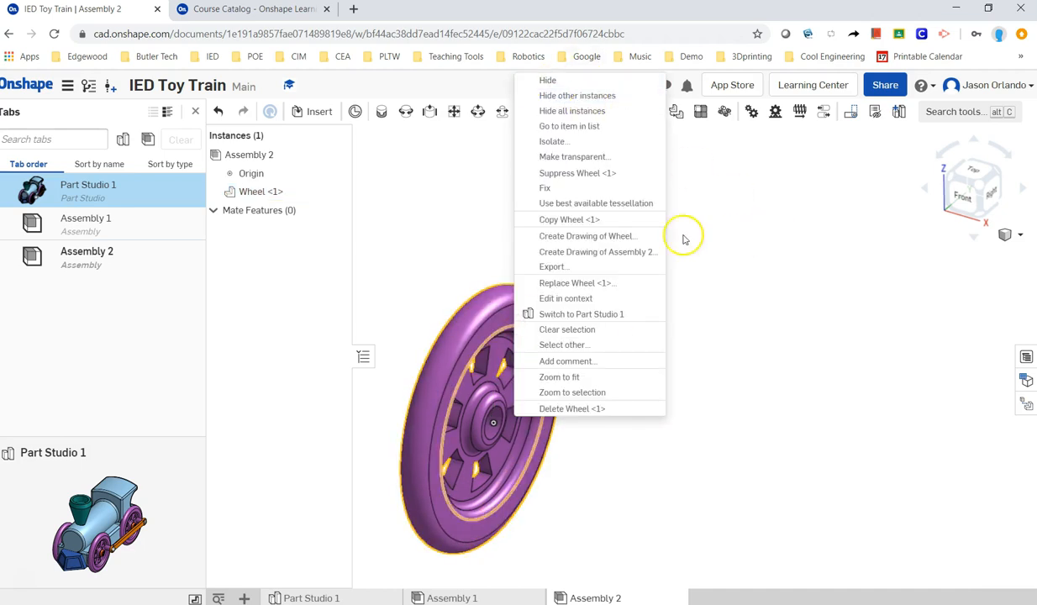
left_click(614, 277)
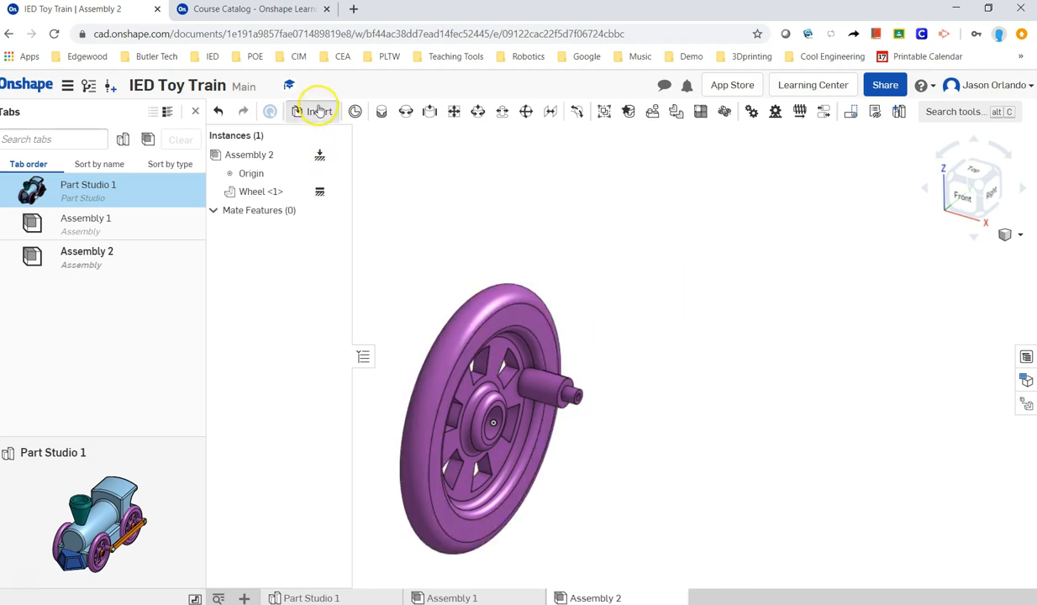
Insert an Axle Peg from Part Studio 1 beside the fixed wheel.
left_click(312, 111)
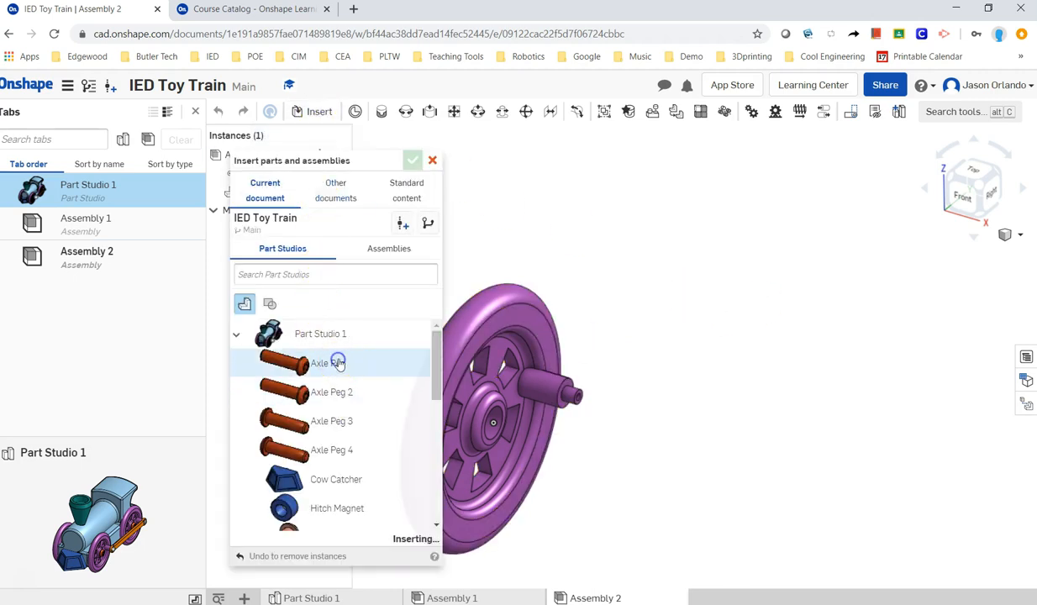
left_click(327, 363)
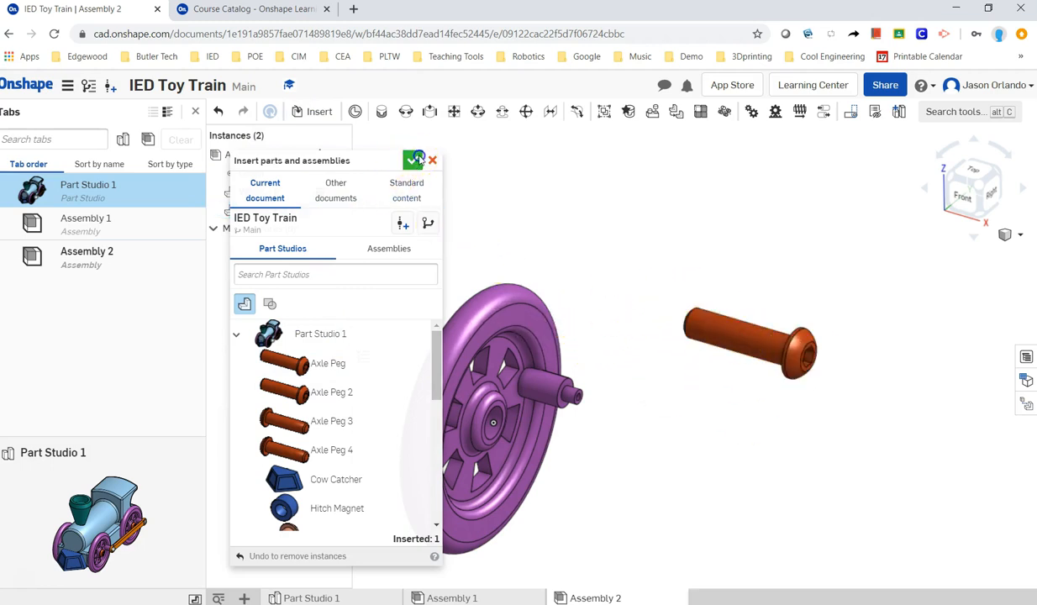
left_click(415, 159)
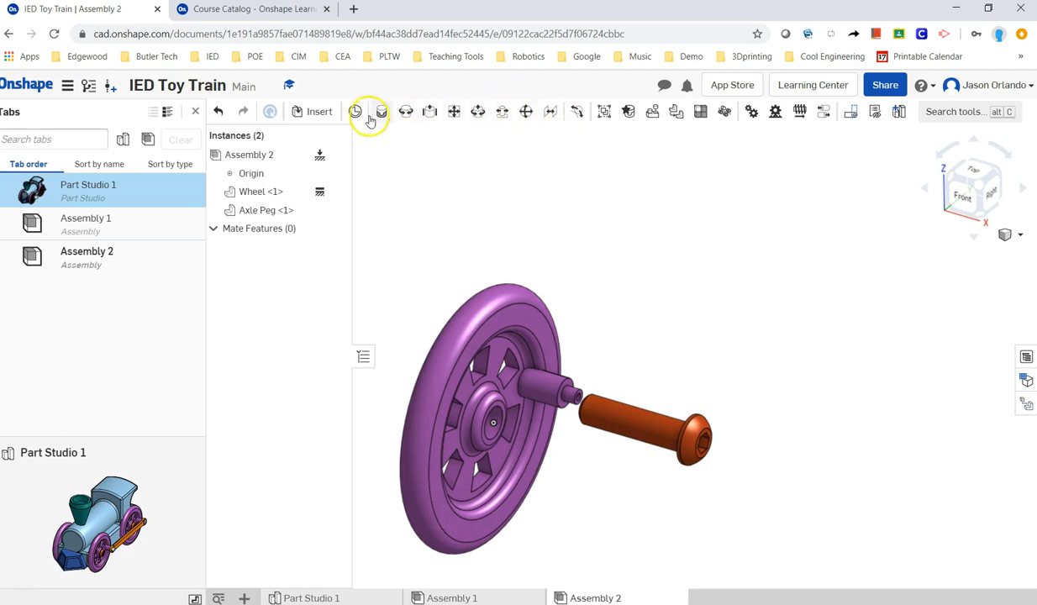
mouse_move(456, 194)
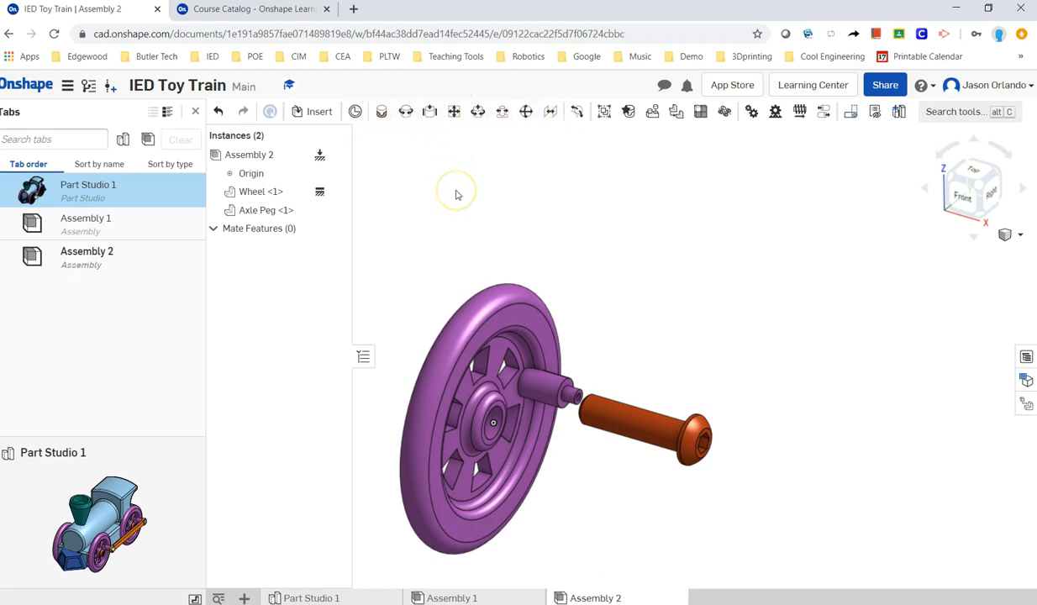
mouse_move(461, 221)
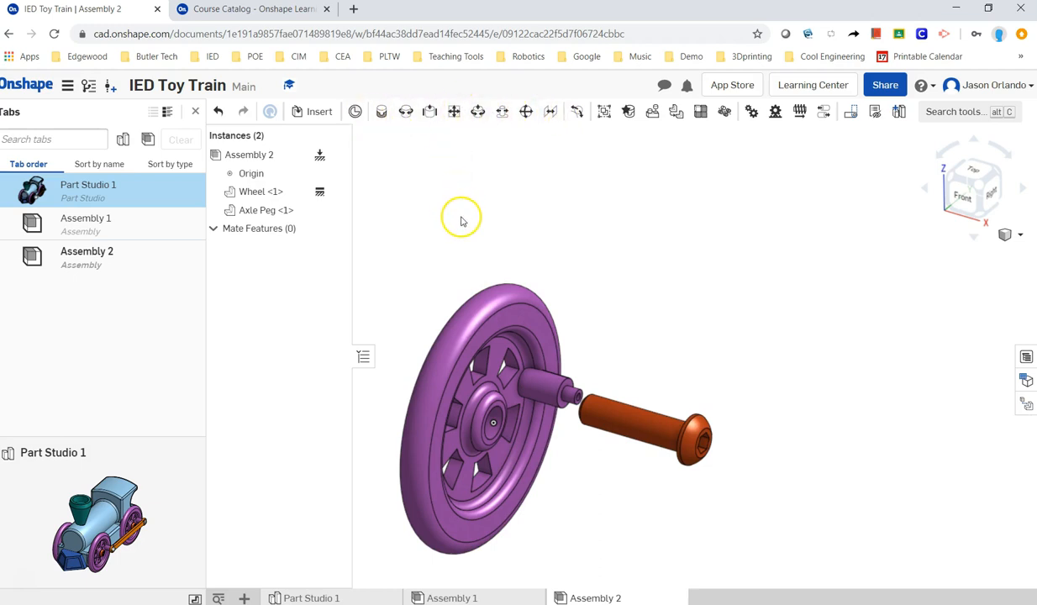
mouse_move(460, 228)
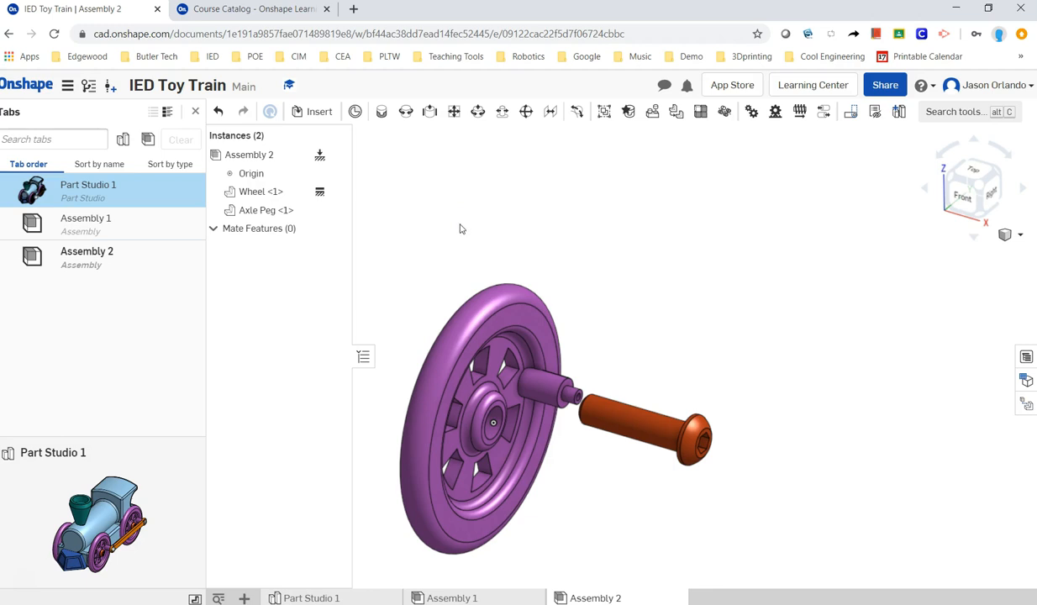
mouse_move(388, 142)
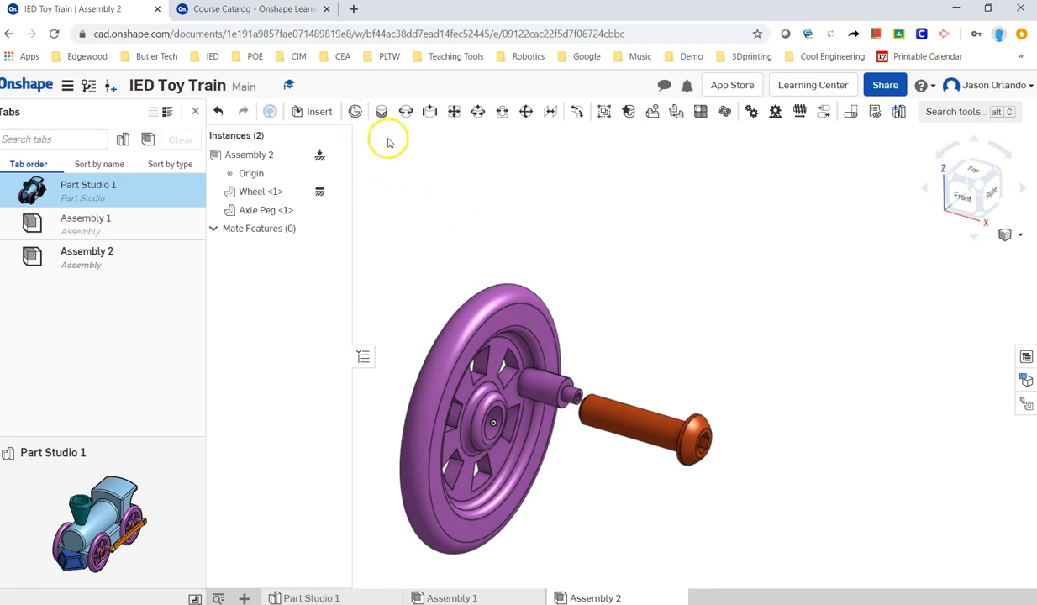
mouse_move(520, 172)
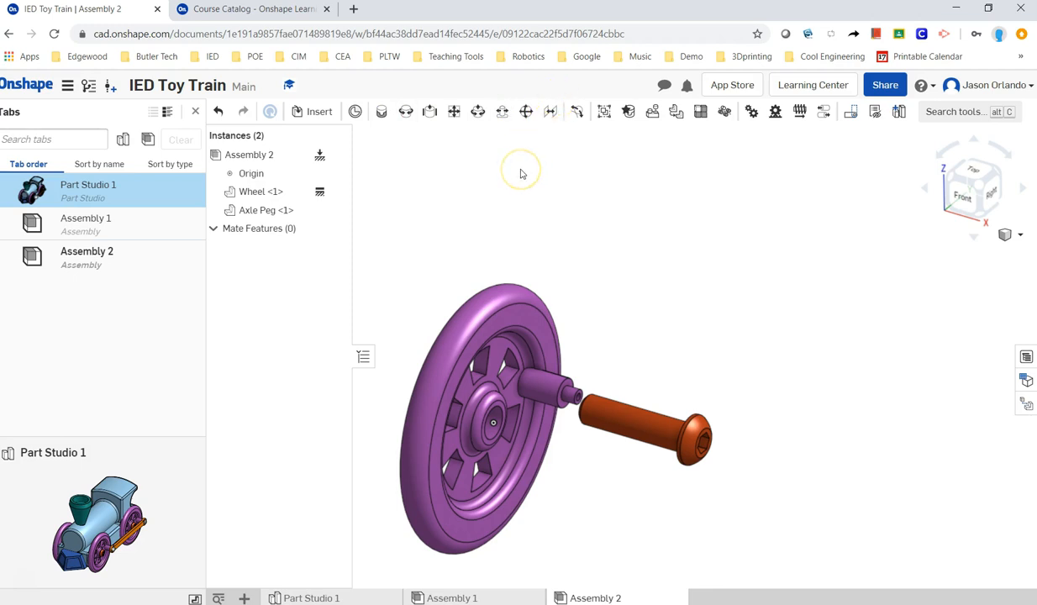
mouse_move(520, 174)
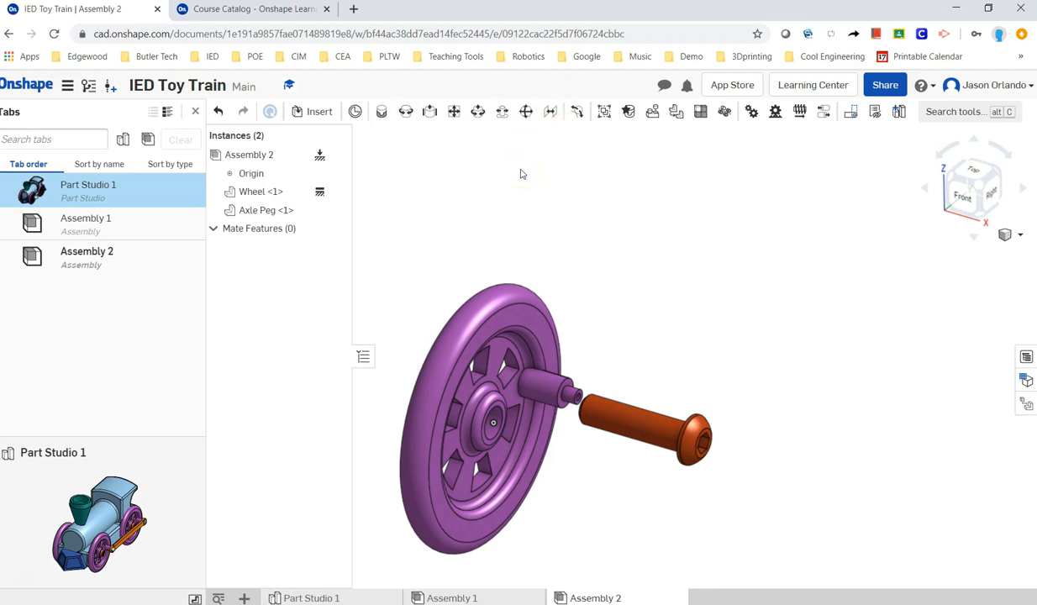
mouse_move(524, 180)
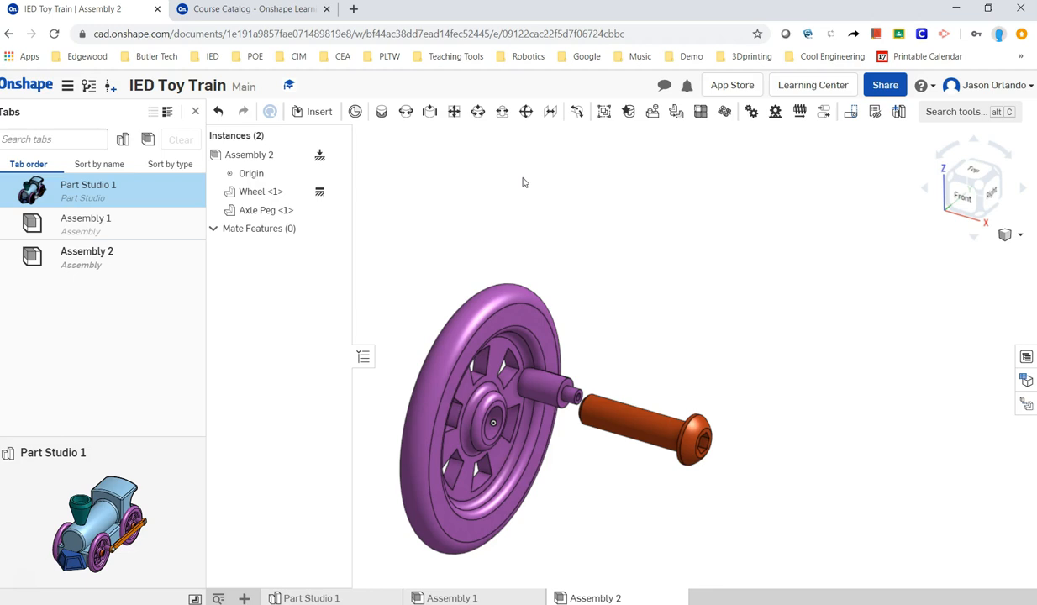
mouse_move(424, 159)
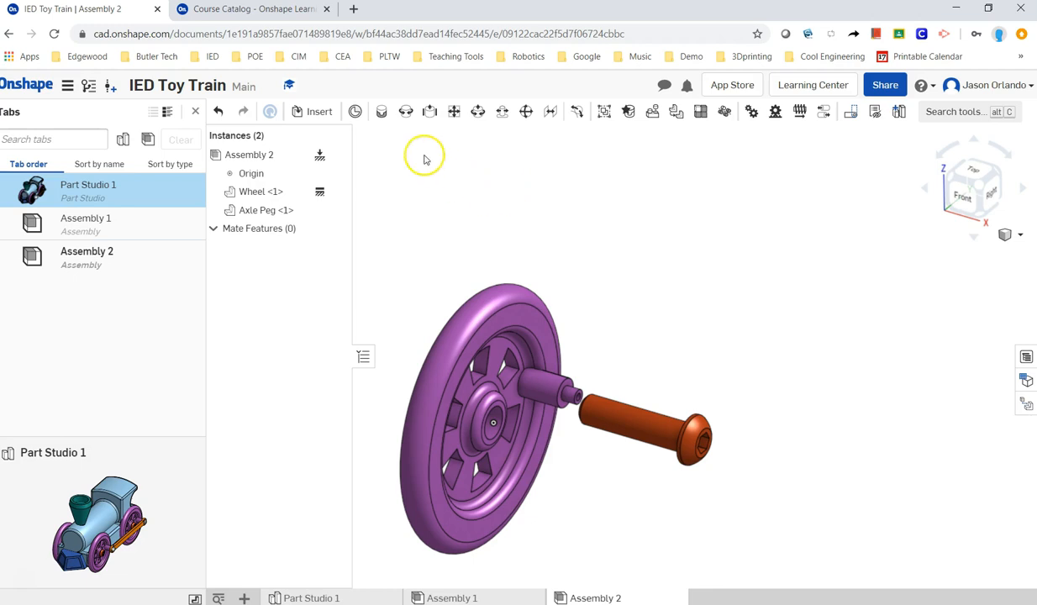
mouse_move(511, 215)
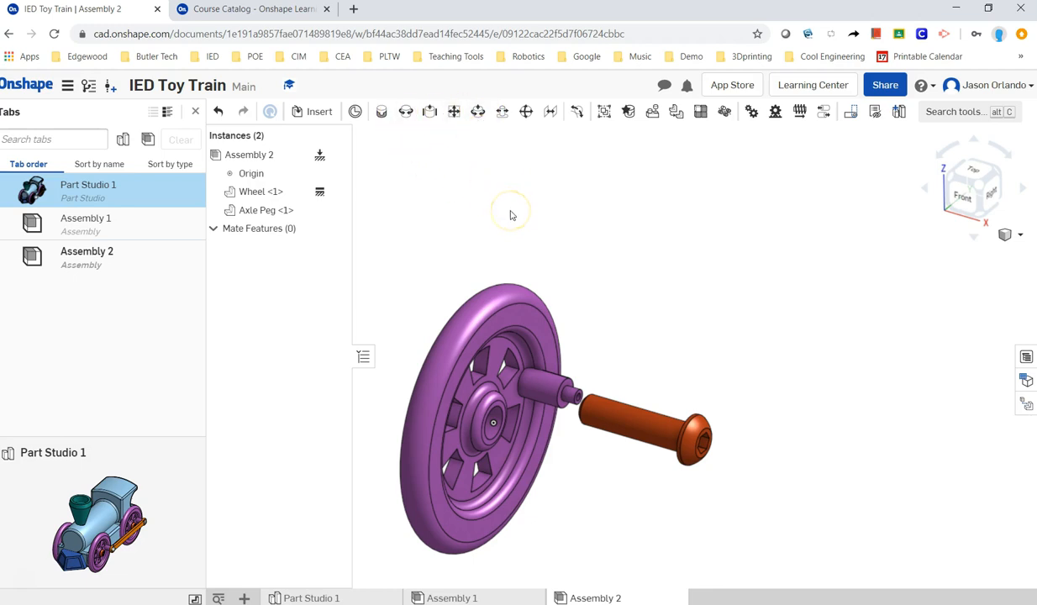
mouse_move(510, 214)
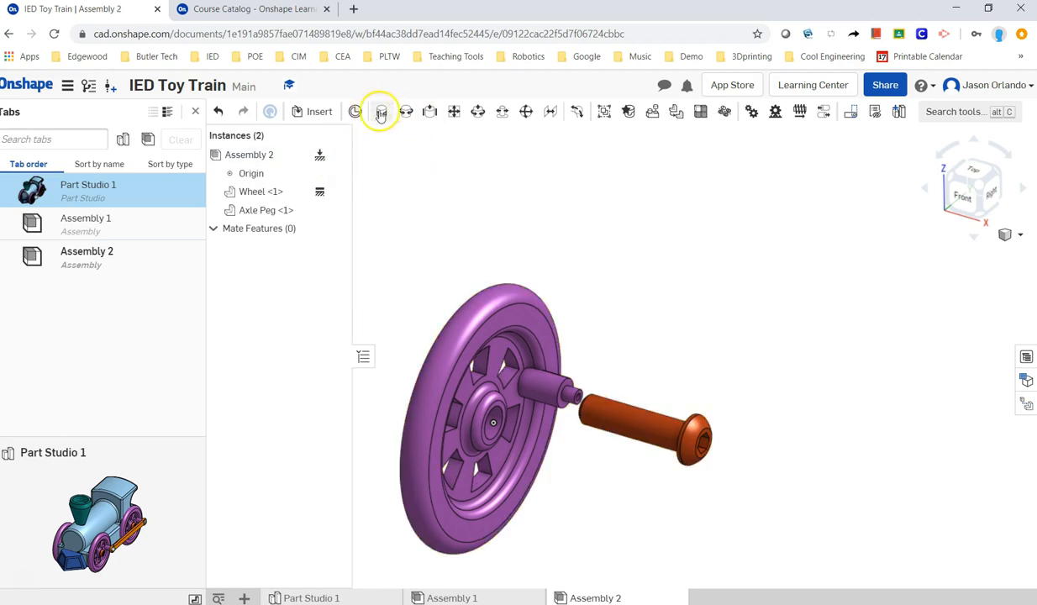
Switch the browser to the Onshape Learning Center course catalog of Assemblies courses.
left_click(252, 9)
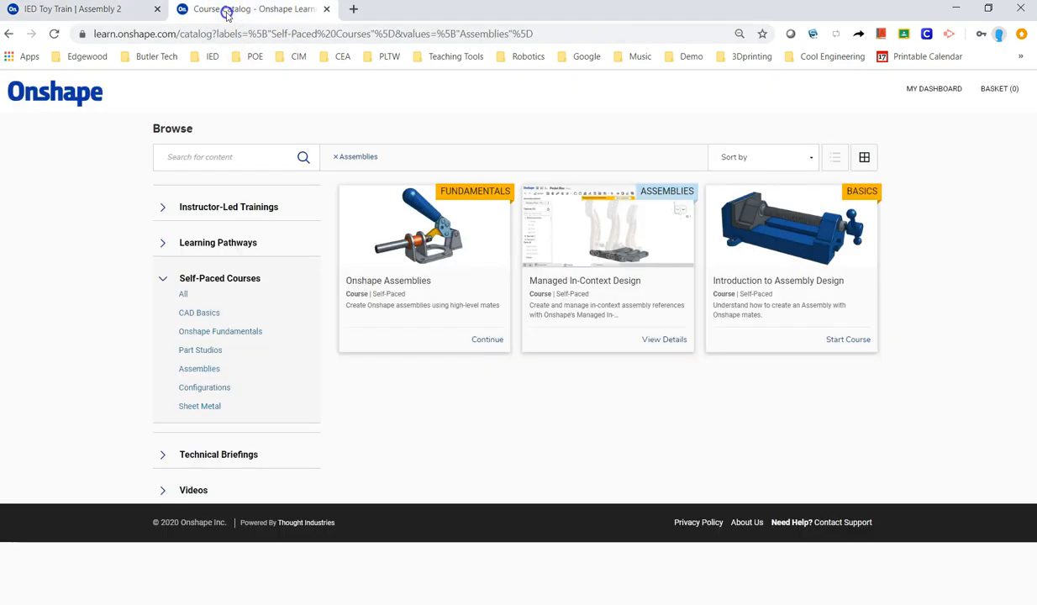
mouse_move(223, 124)
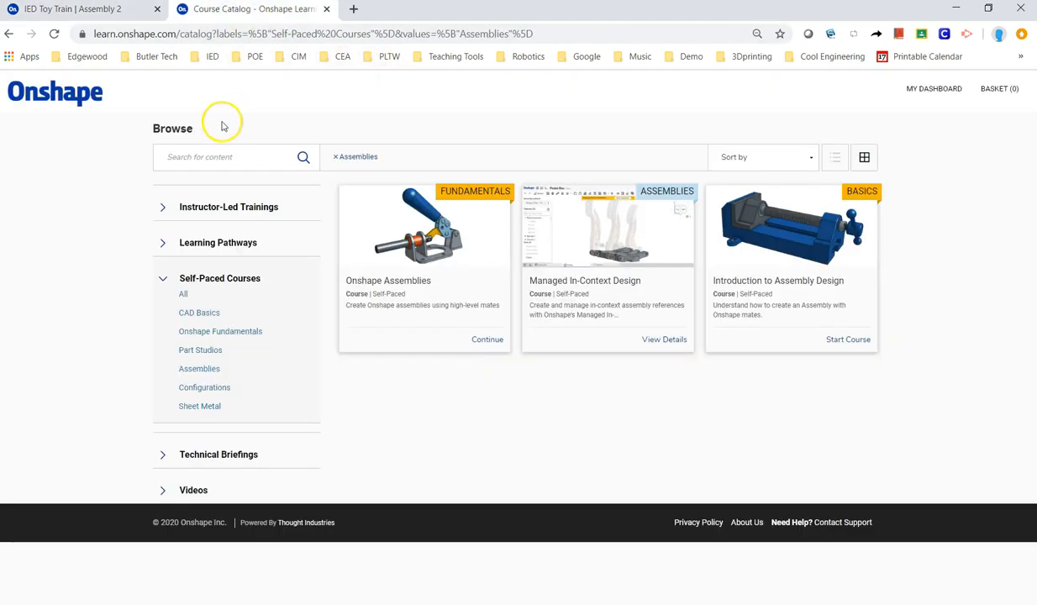
left_click(76, 9)
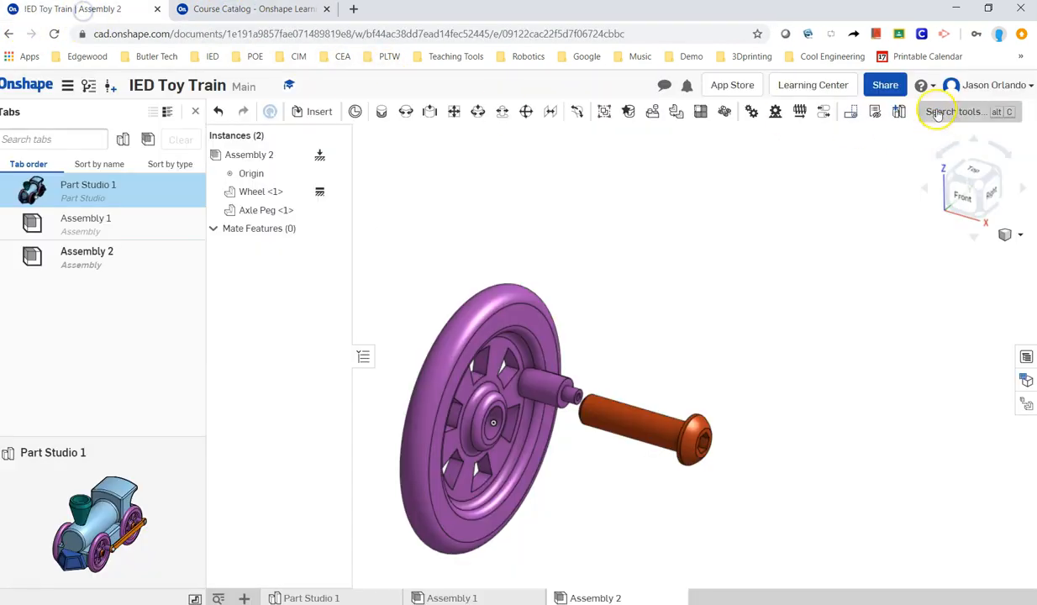
left_click(252, 9)
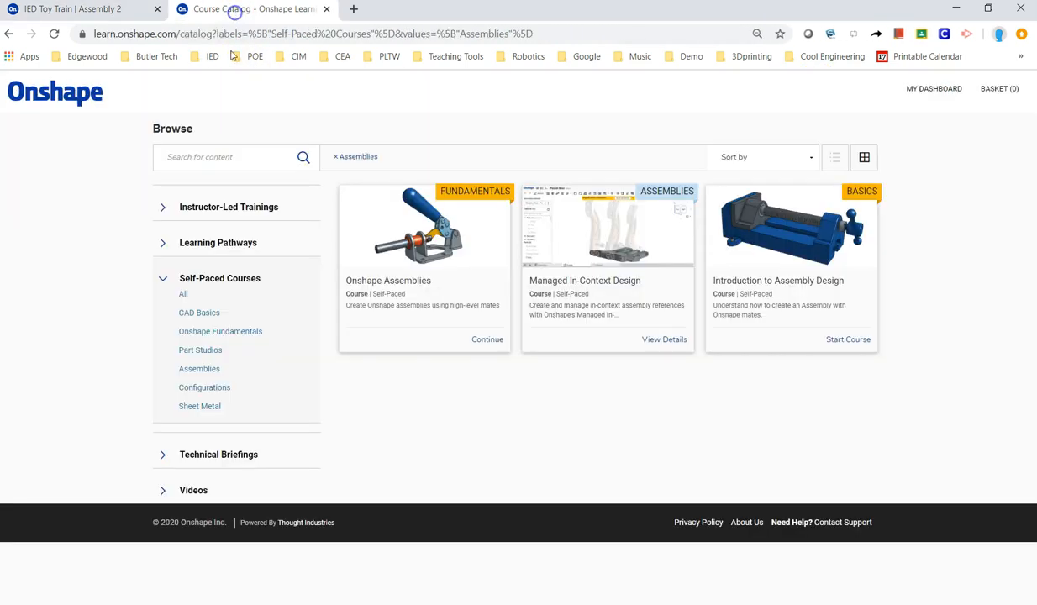
mouse_move(154, 109)
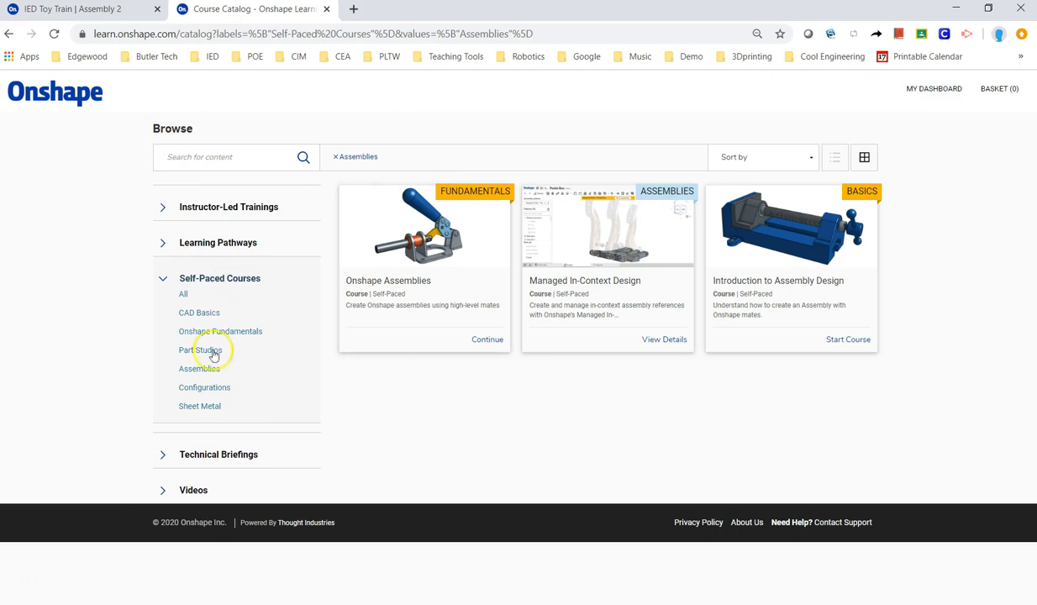
left_click(200, 350)
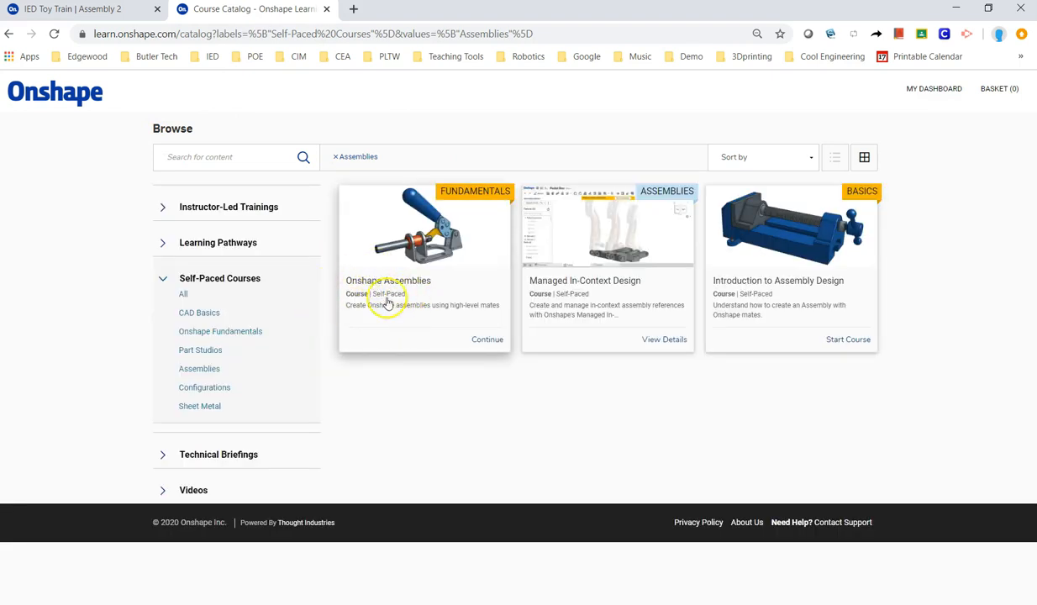
mouse_move(434, 296)
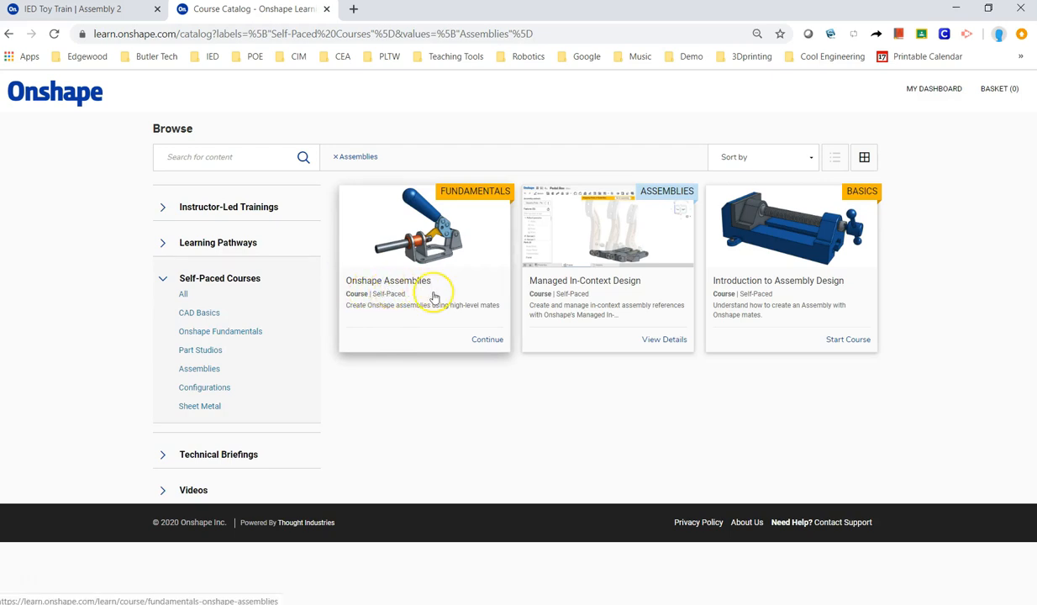
mouse_move(439, 258)
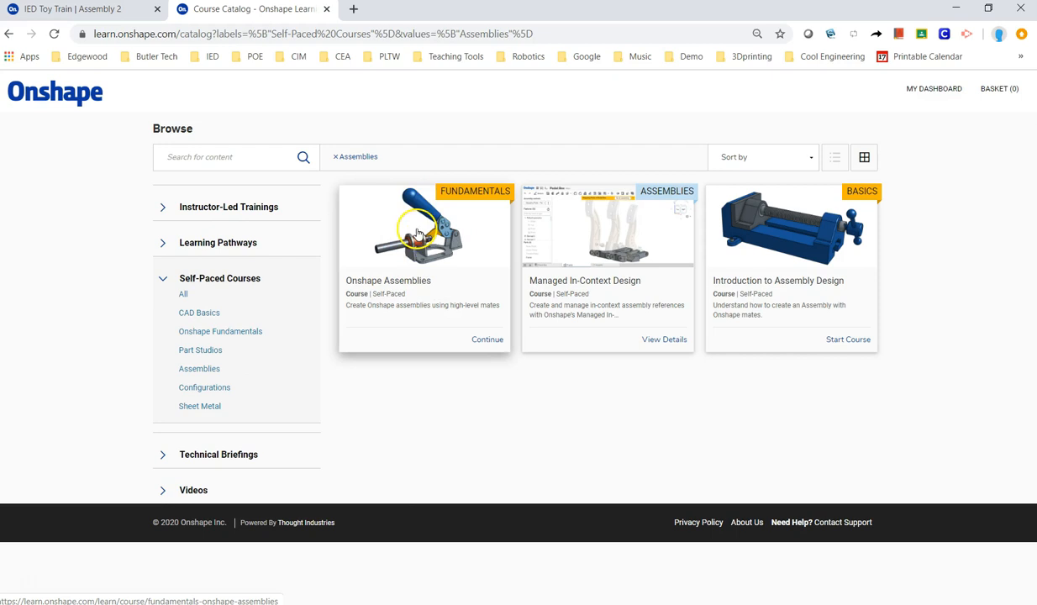
mouse_move(412, 262)
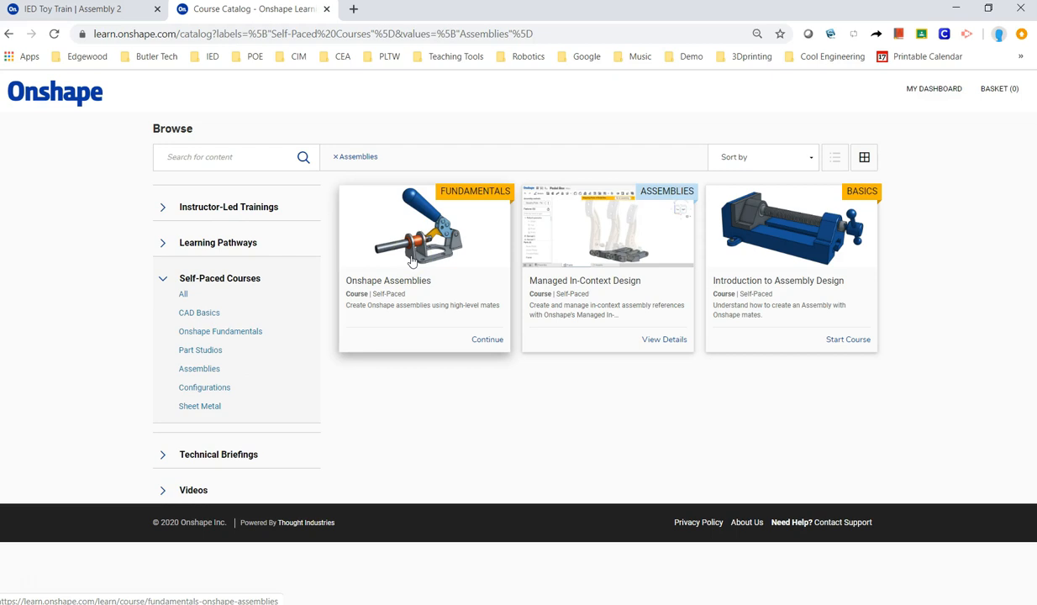
mouse_move(82, 25)
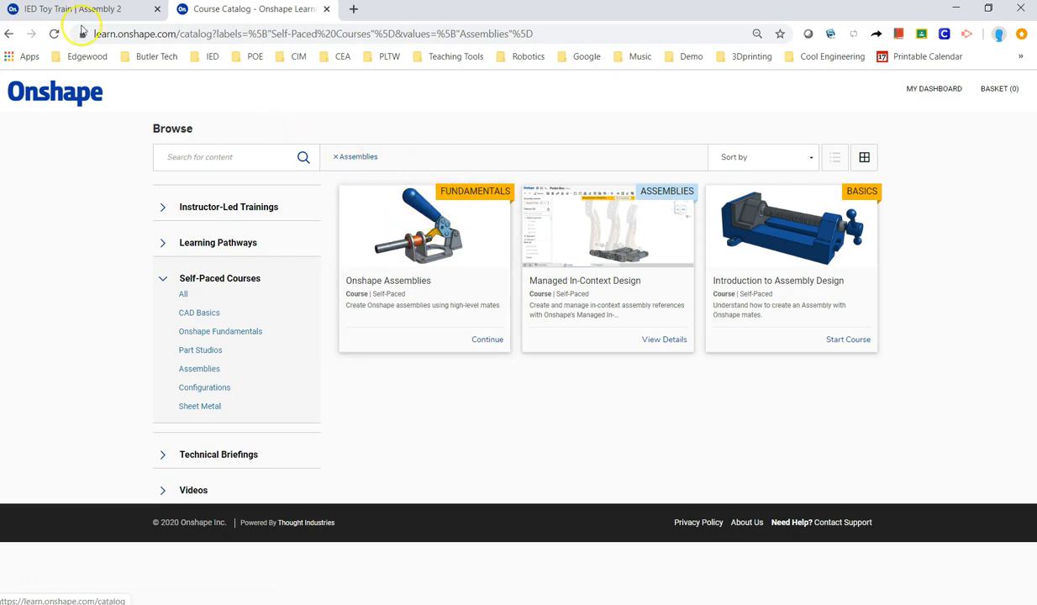
Start a Revolute mate in Assembly 2 with the wheel hub's centre connector as first reference.
left_click(76, 8)
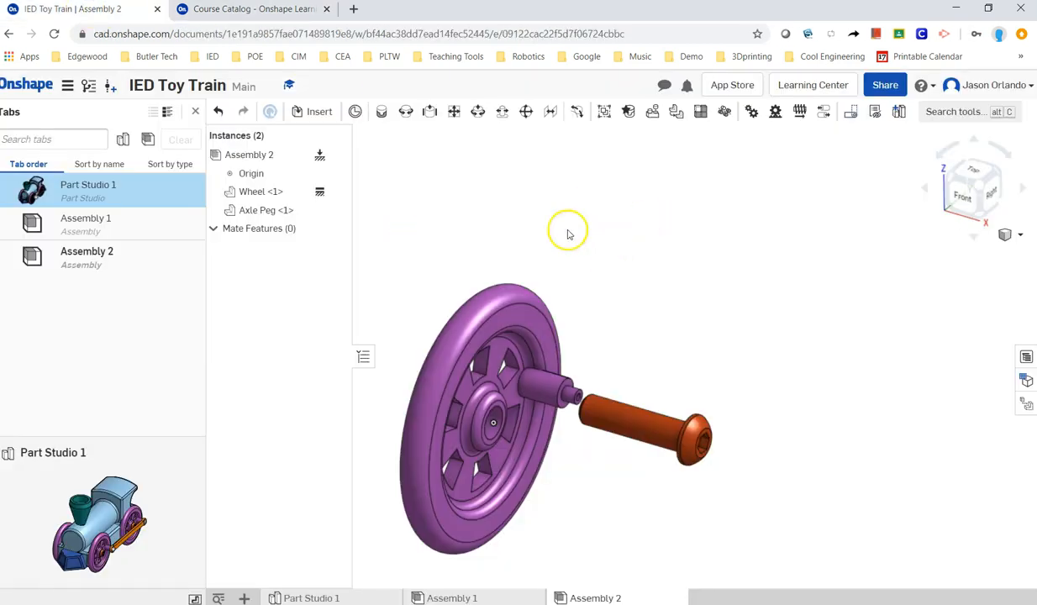
mouse_move(424, 140)
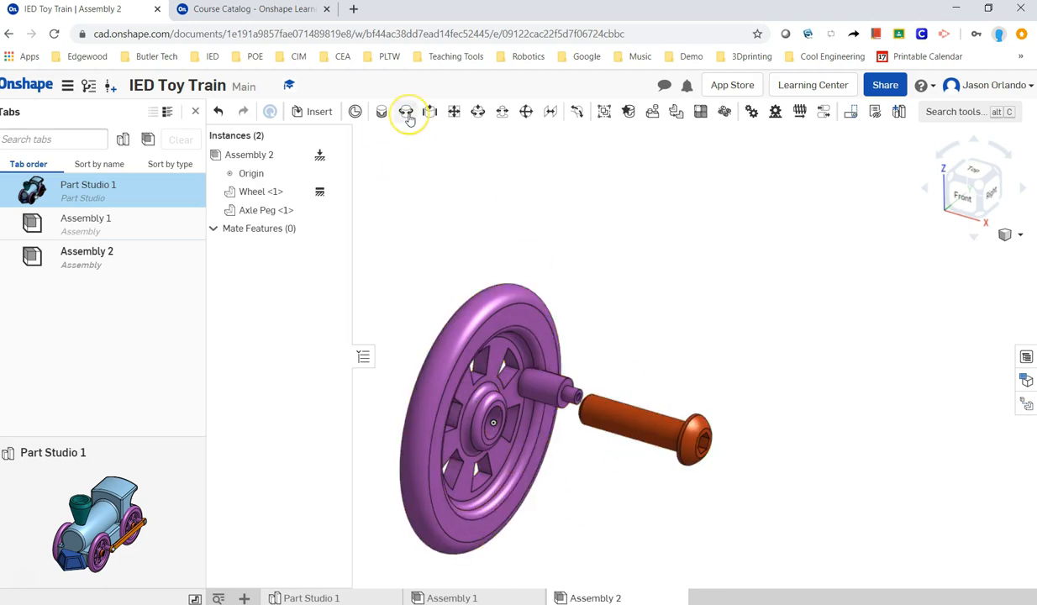
left_click(407, 111)
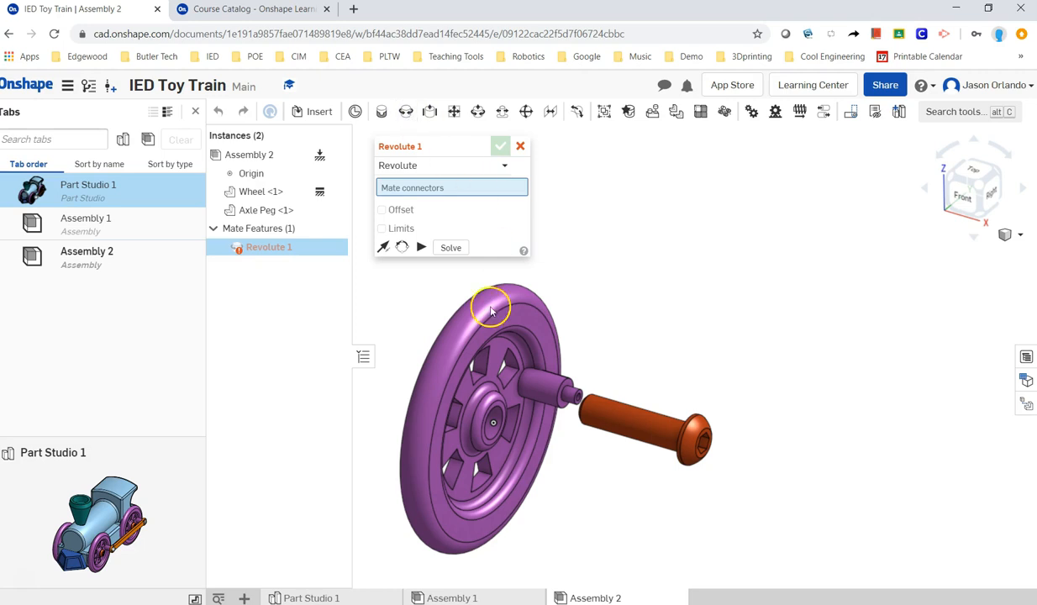
scroll("up", 3)
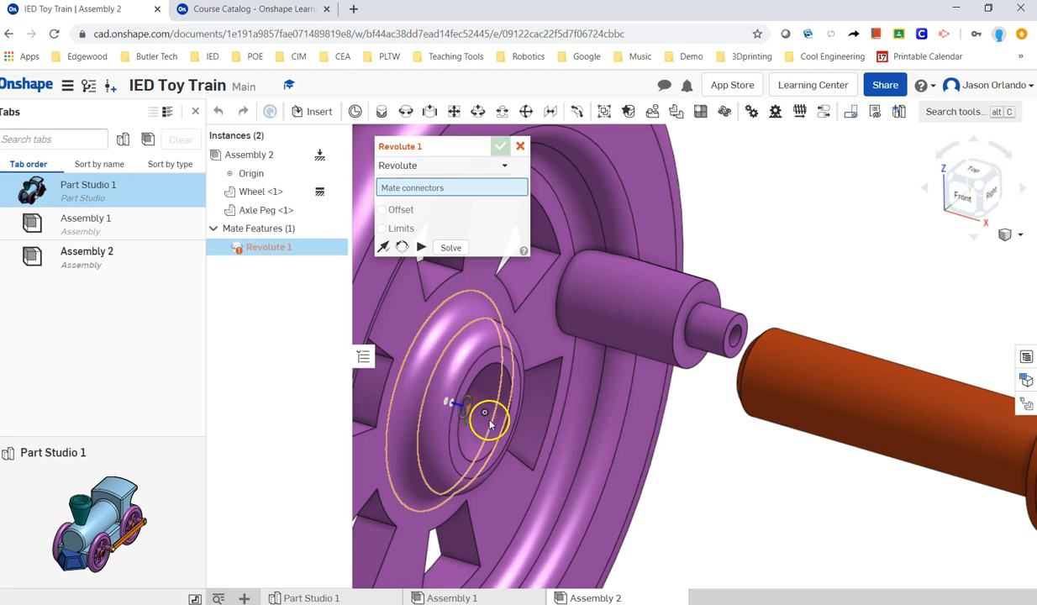
mouse_move(435, 336)
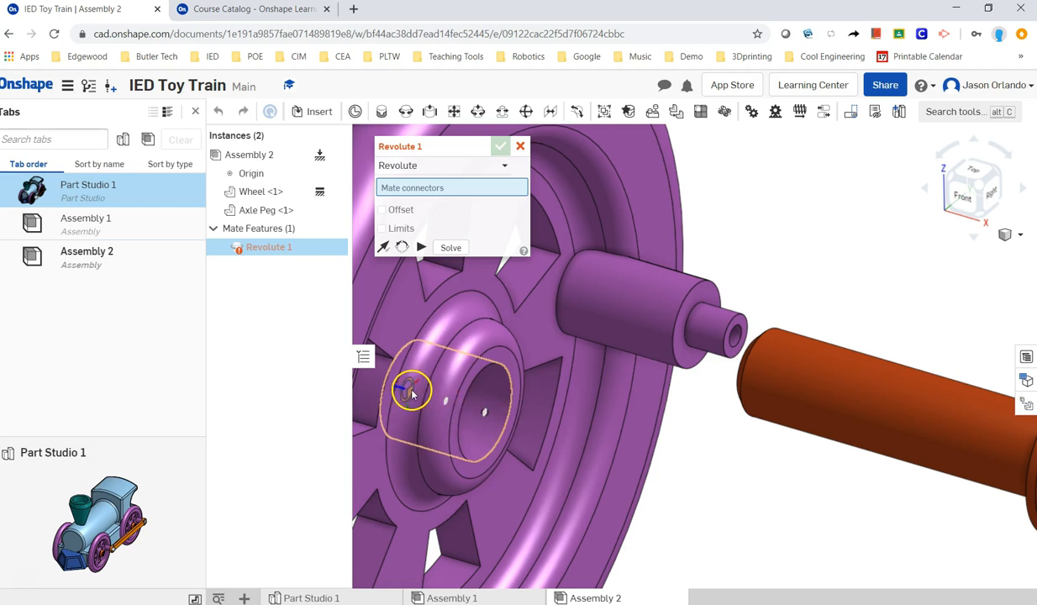
left_click(485, 416)
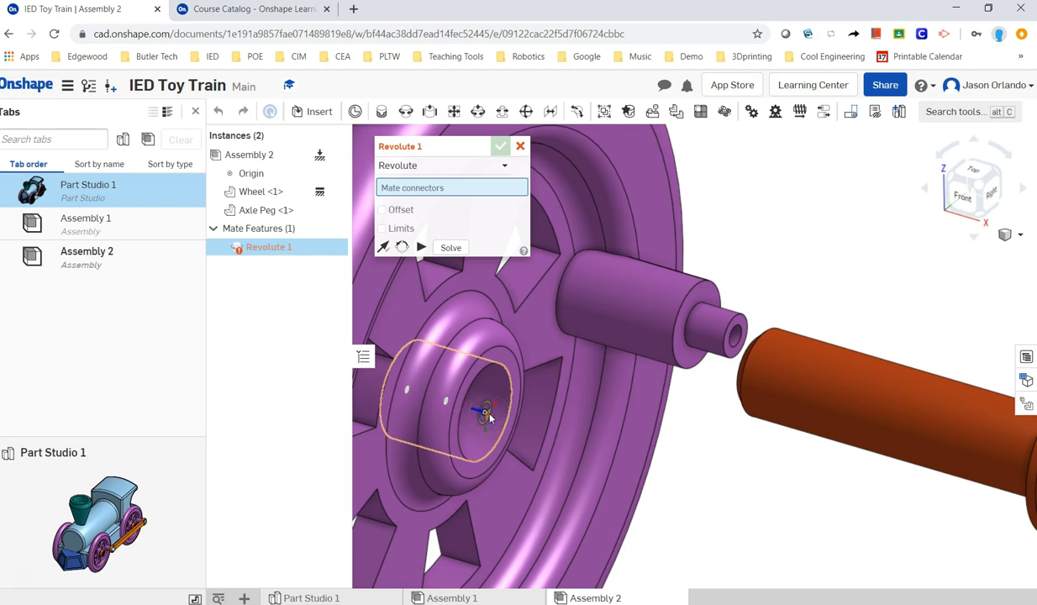
mouse_move(494, 424)
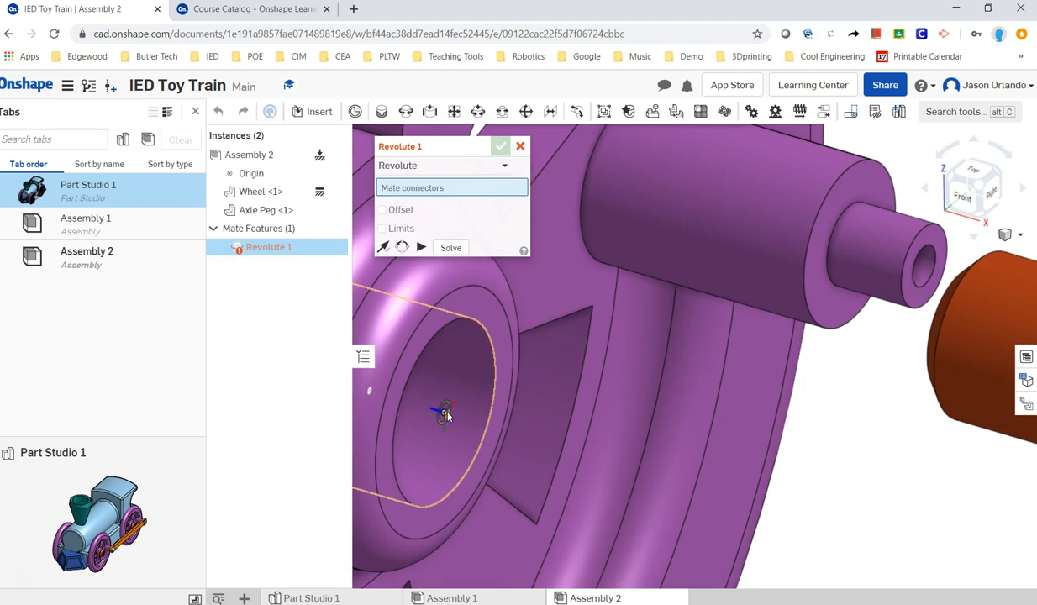
left_click(443, 413)
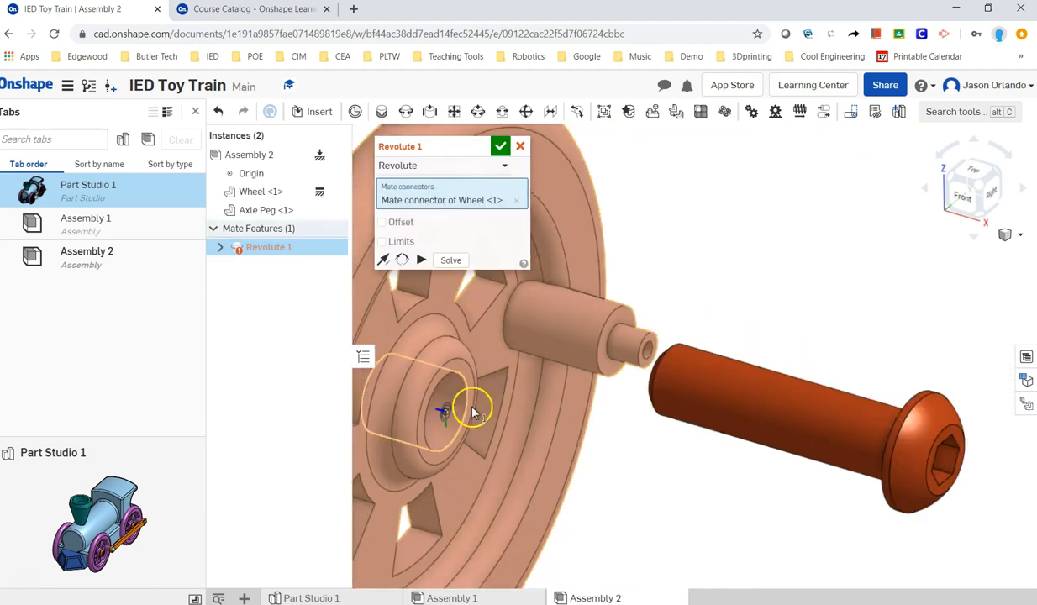
Pick the mate connector at the base of the axle peg's head as the second reference.
left_click(453, 437)
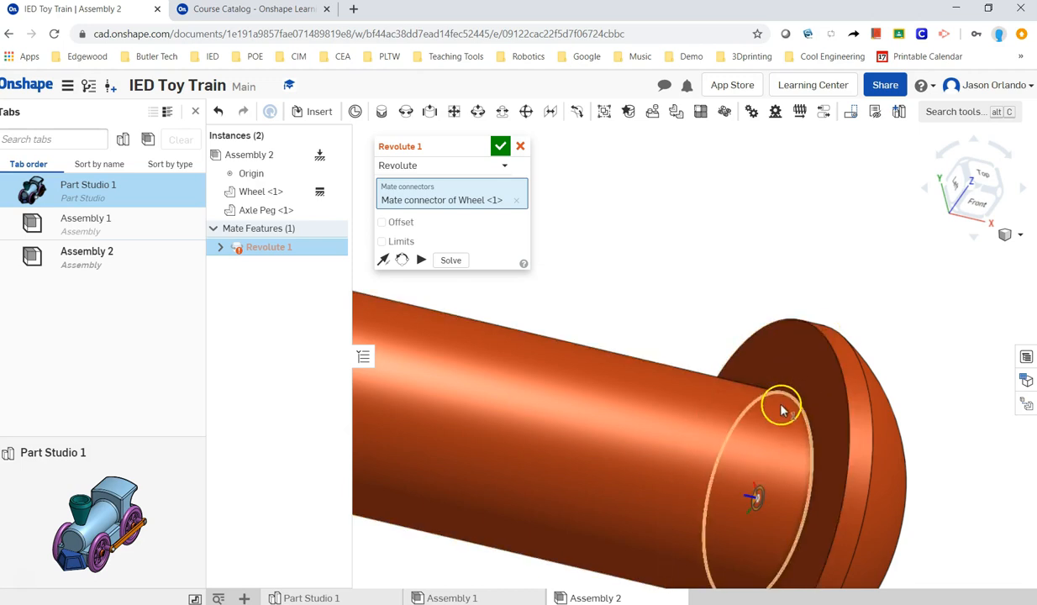
mouse_move(794, 405)
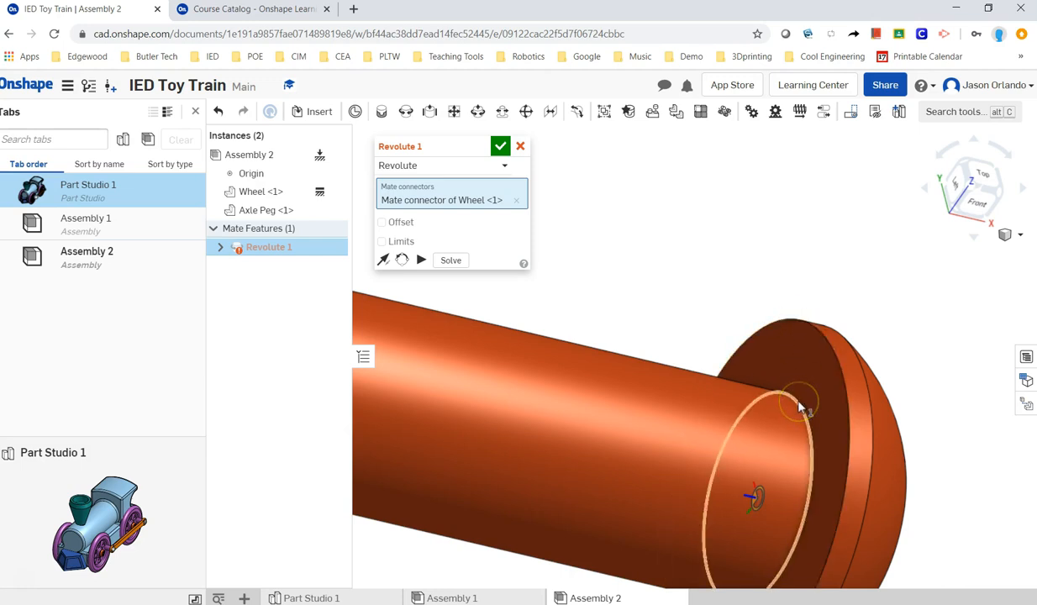
mouse_move(804, 411)
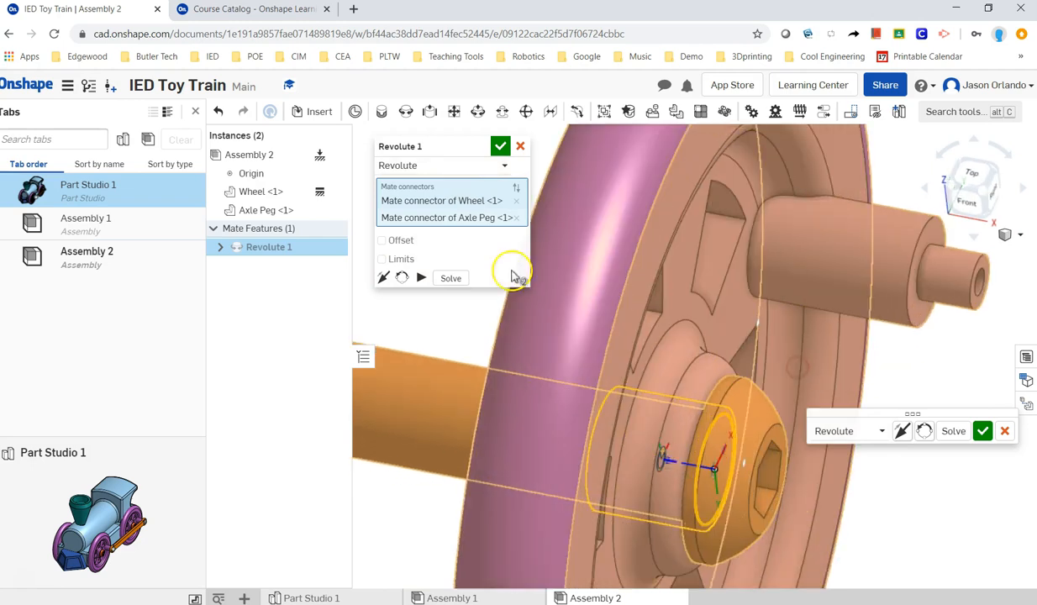
mouse_move(421, 278)
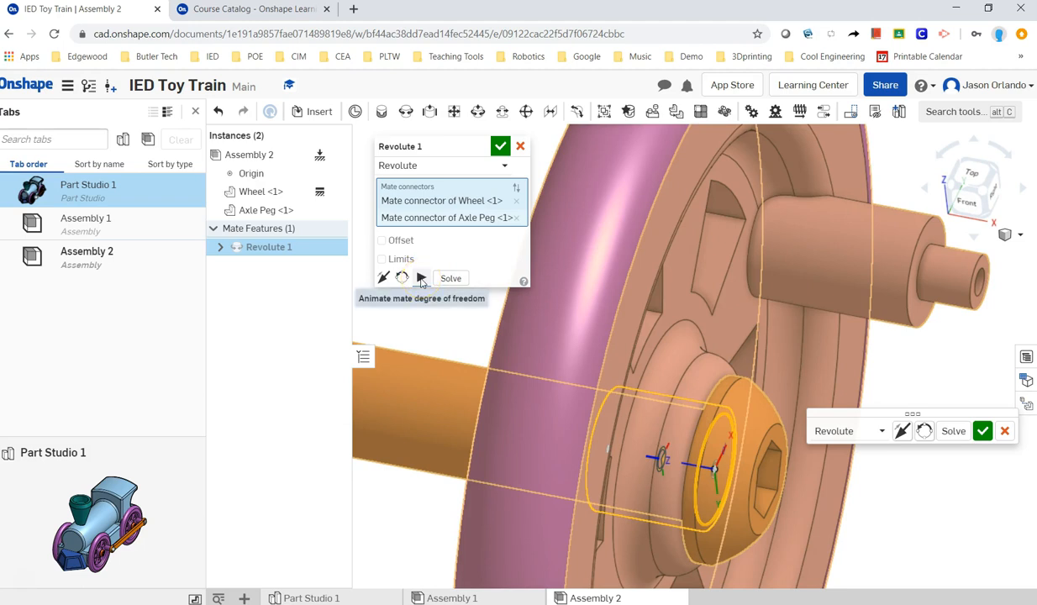
Animate and flip the primary axis back, then confirm the Revolute 1 mate seating the peg in the wheel.
left_click(421, 278)
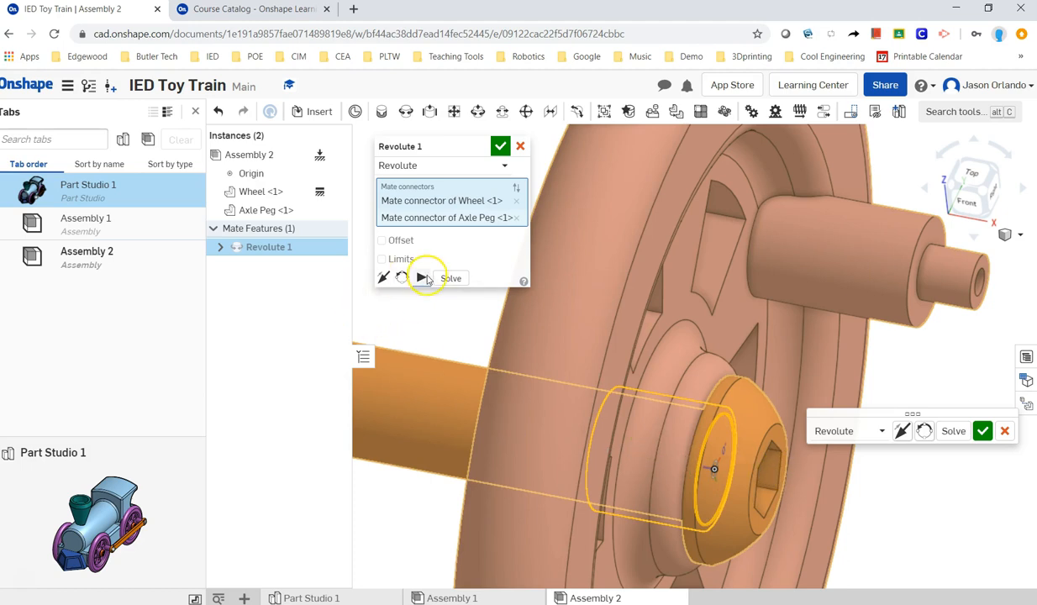
mouse_move(422, 278)
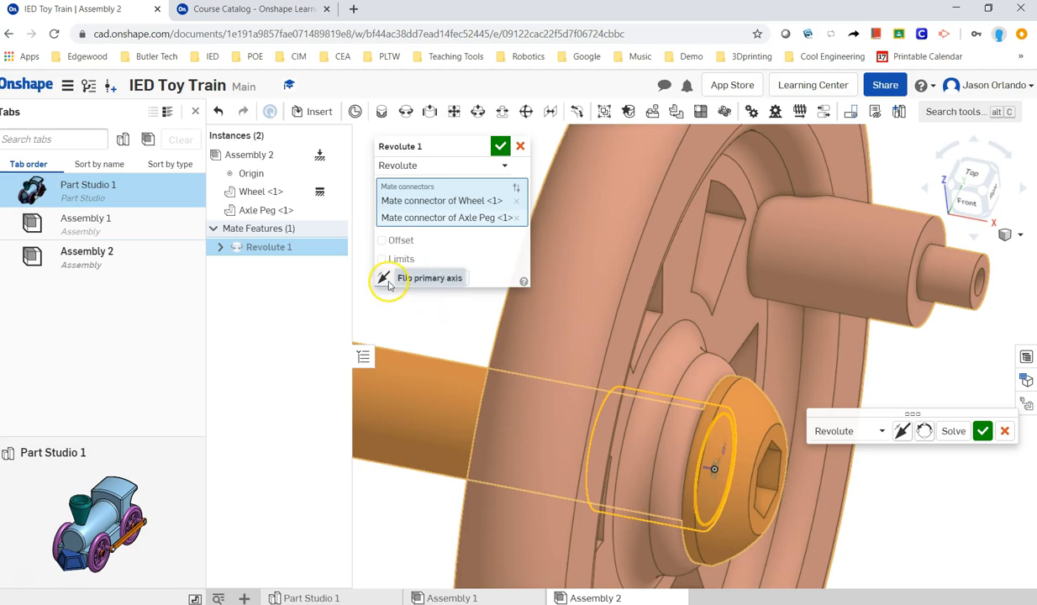
left_click(383, 278)
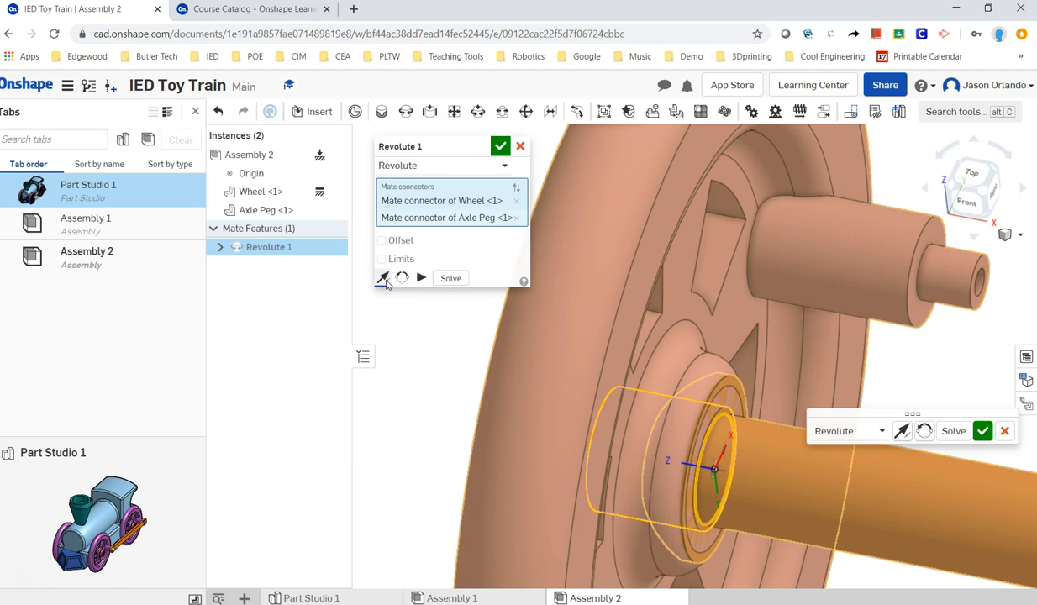
mouse_move(394, 290)
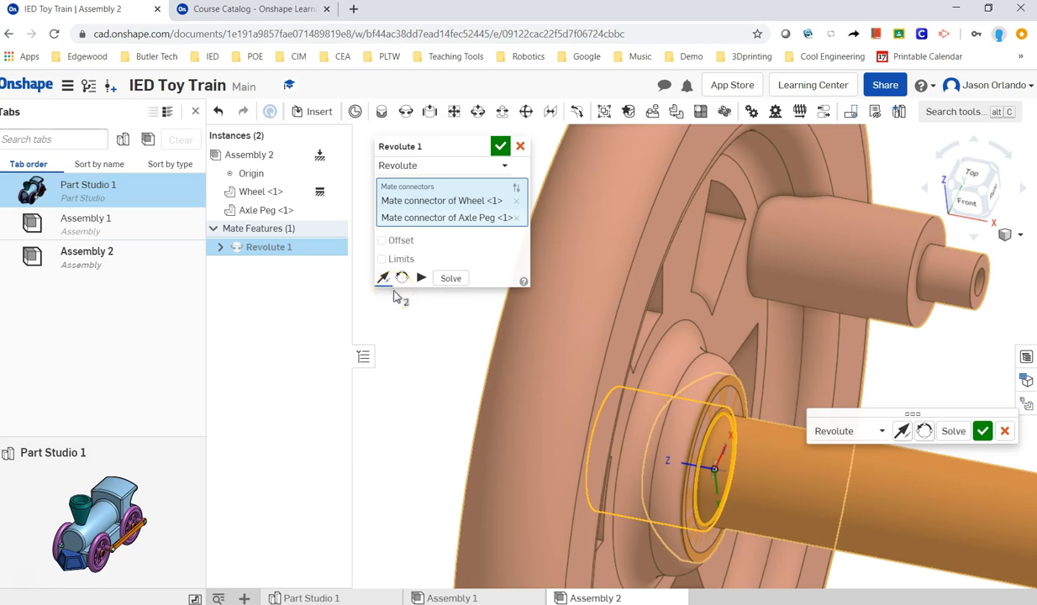
mouse_move(399, 295)
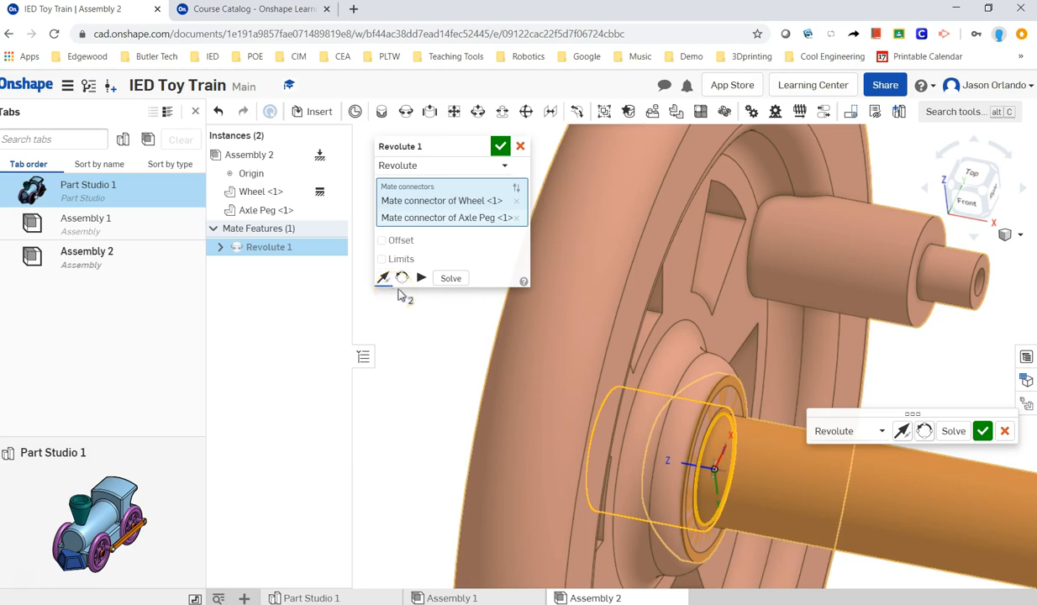
mouse_move(401, 278)
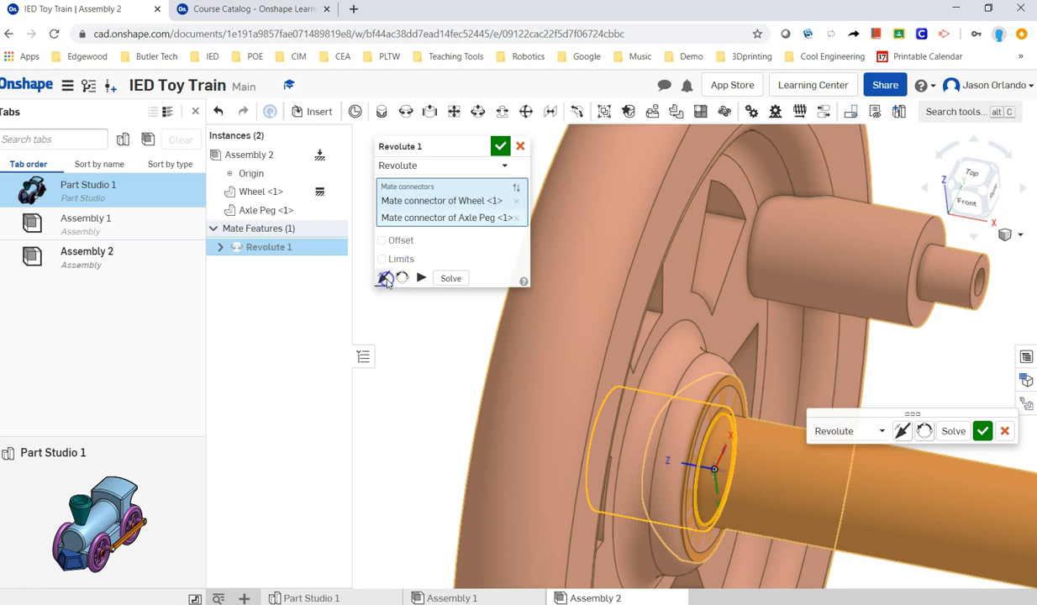
left_click(385, 277)
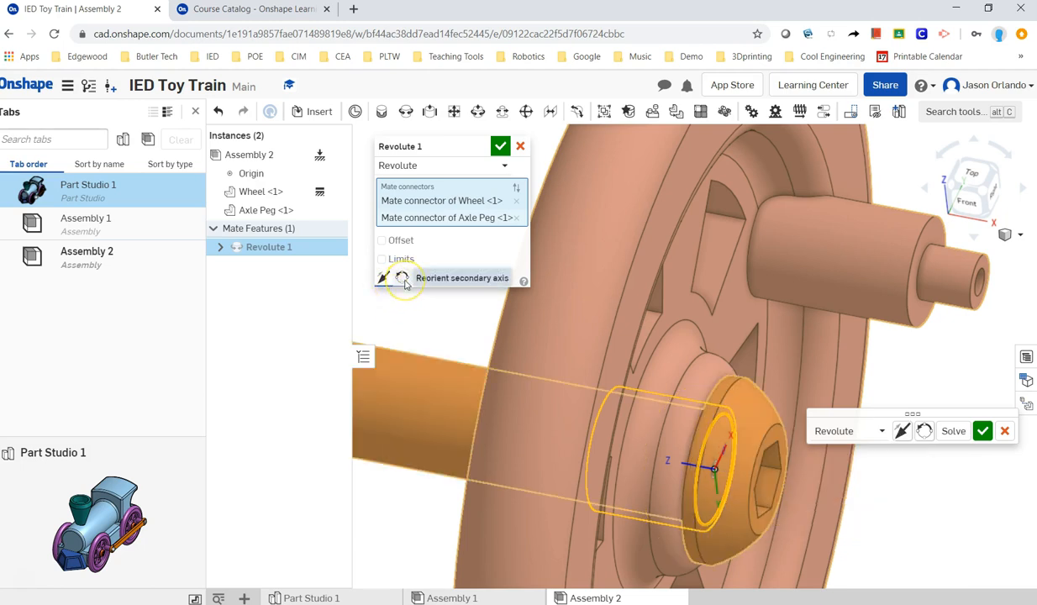
mouse_move(472, 233)
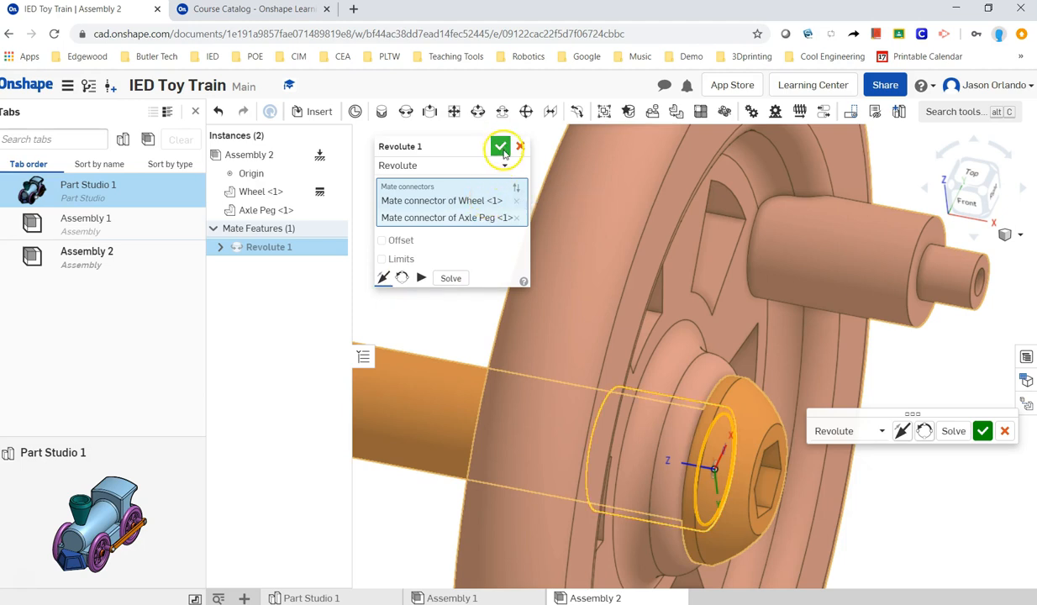
left_click(500, 146)
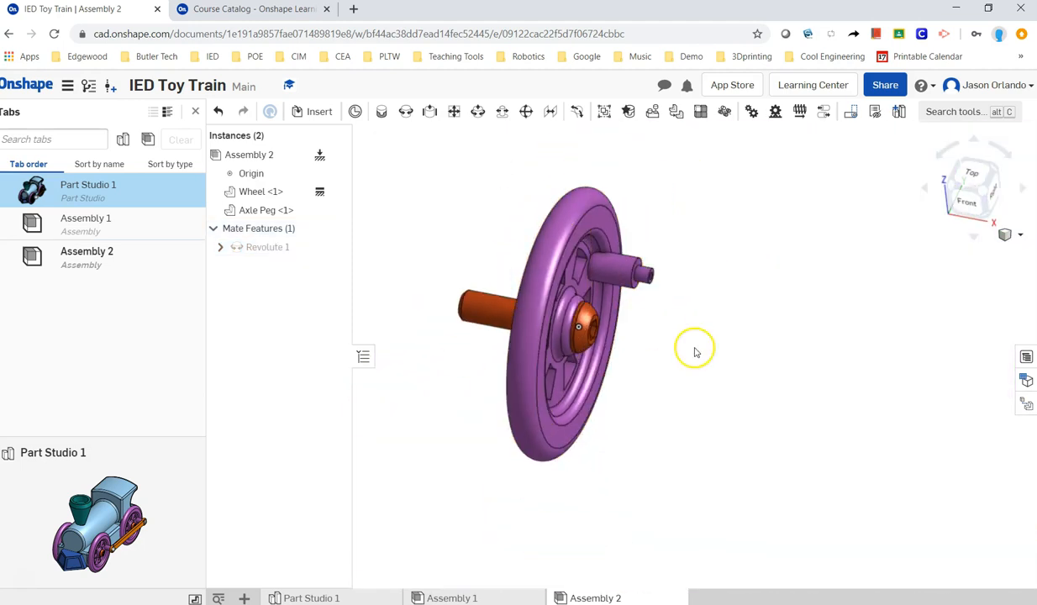
left_click_drag(693, 351, 605, 294)
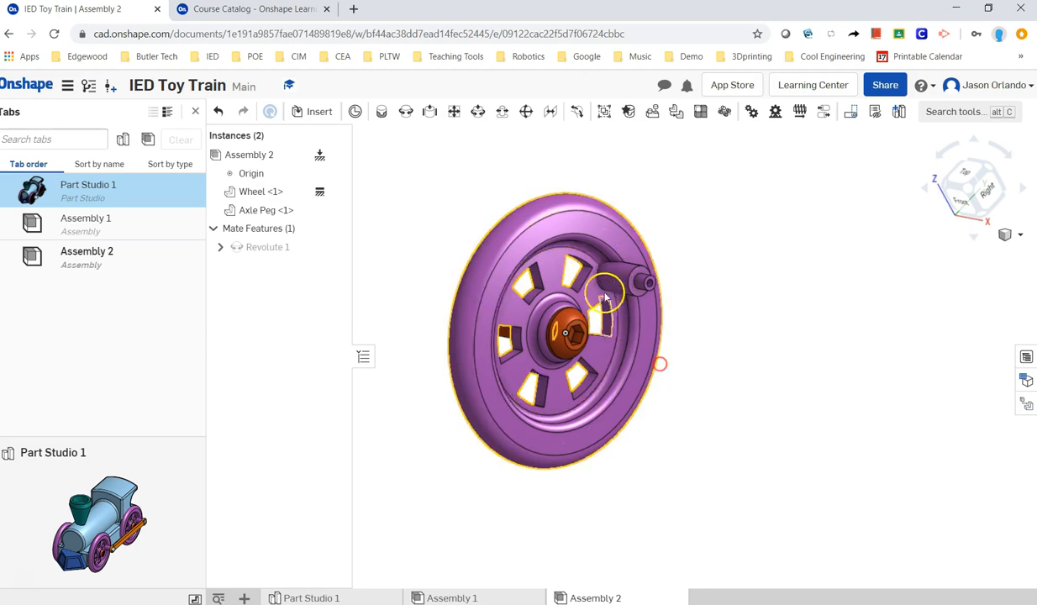
Insert two copies of the wheel-and-peg Assembly 2 into Assembly 1 beside the train body.
left_click(452, 597)
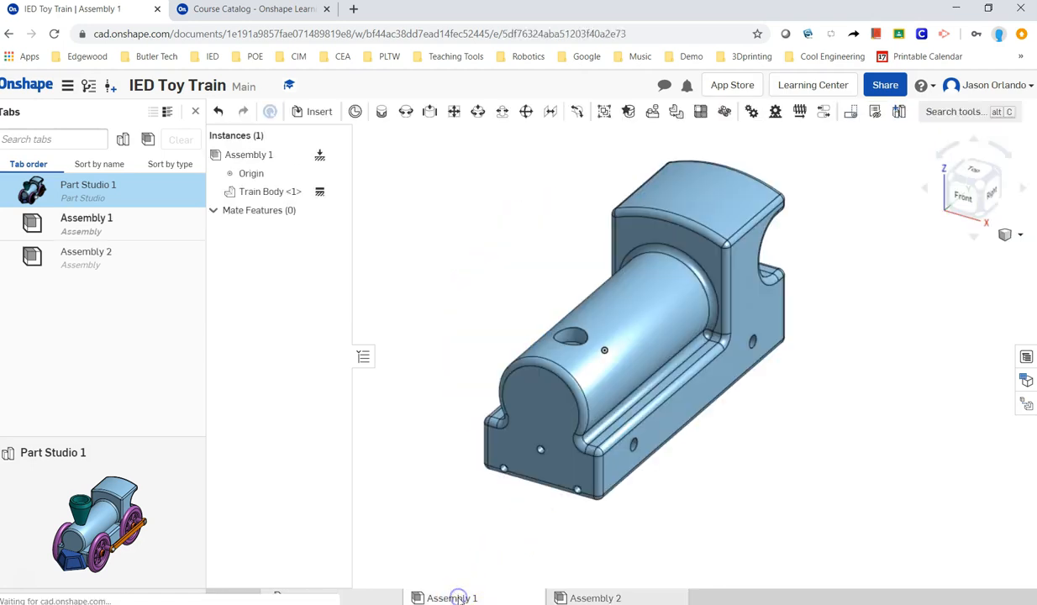
mouse_move(318, 111)
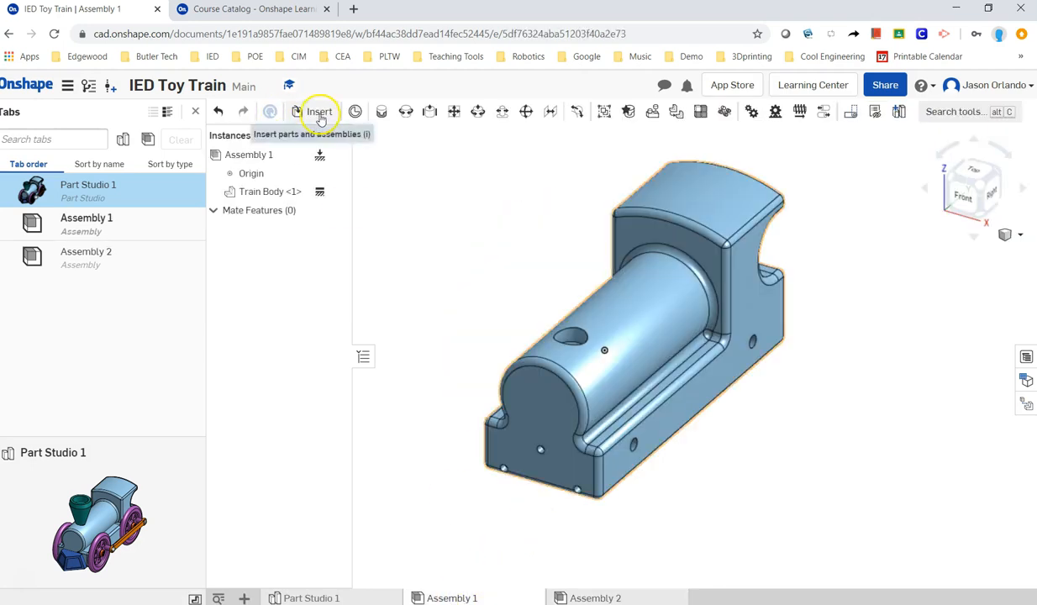
left_click(320, 111)
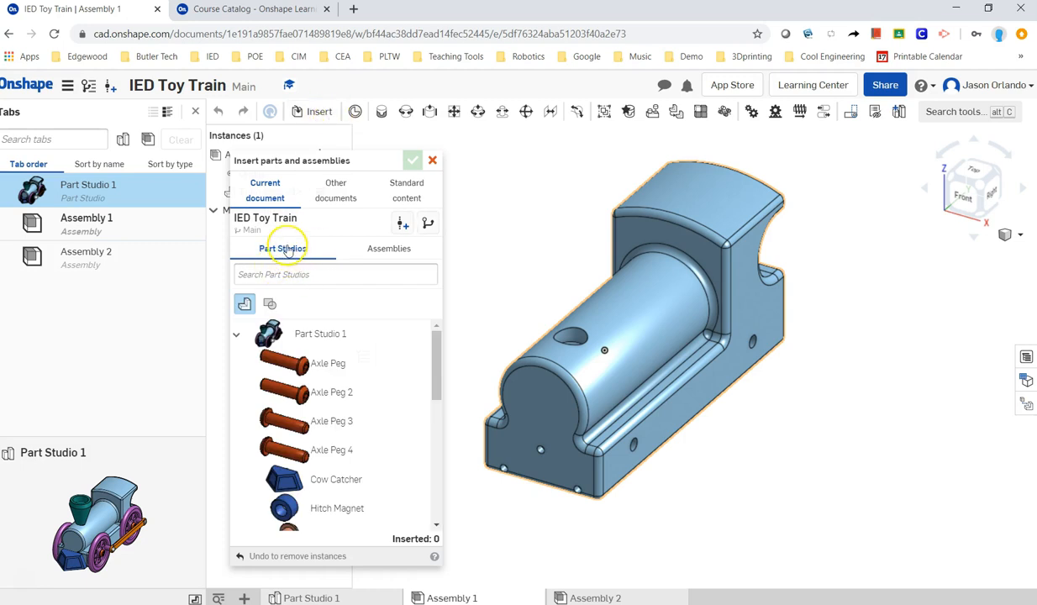
left_click(388, 248)
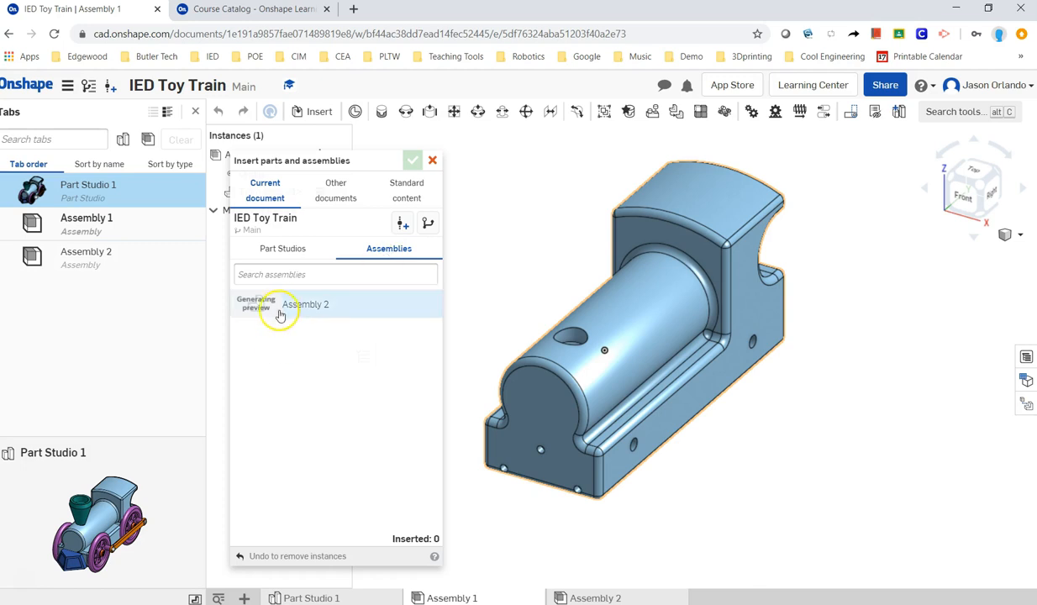
left_click(305, 304)
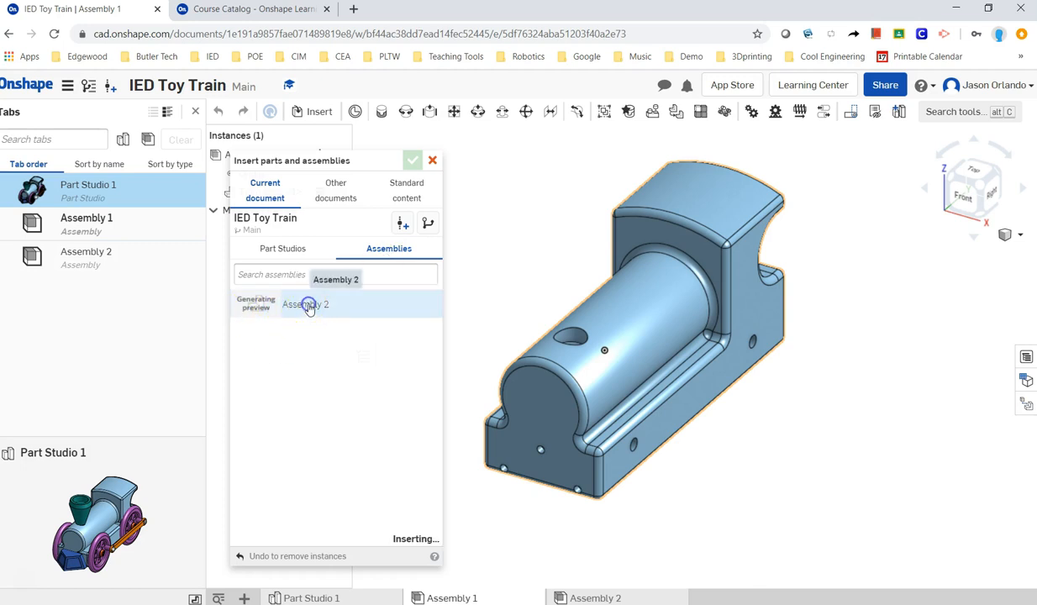
left_click(305, 303)
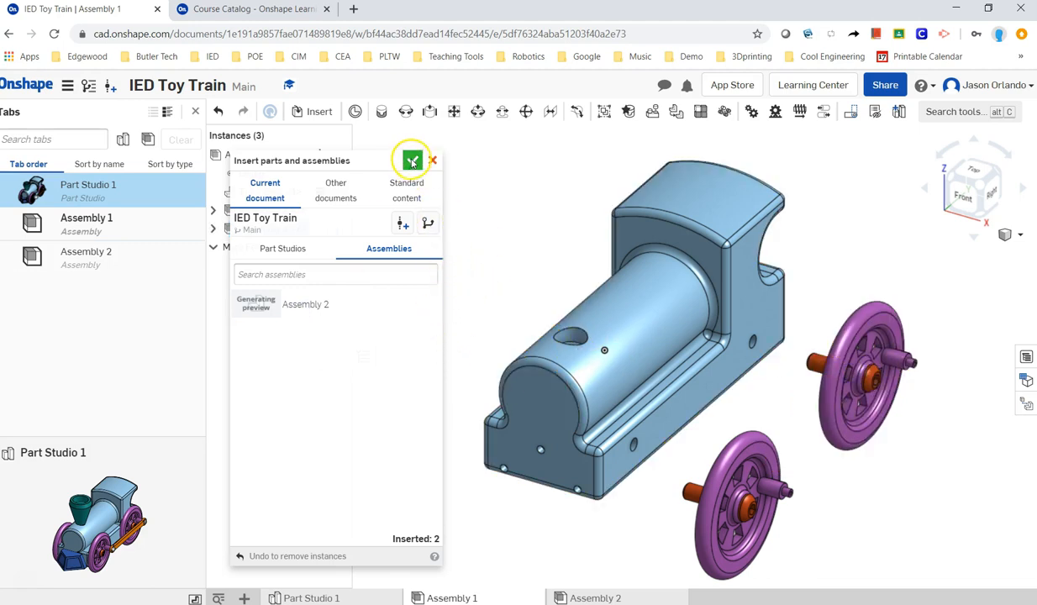
left_click(432, 159)
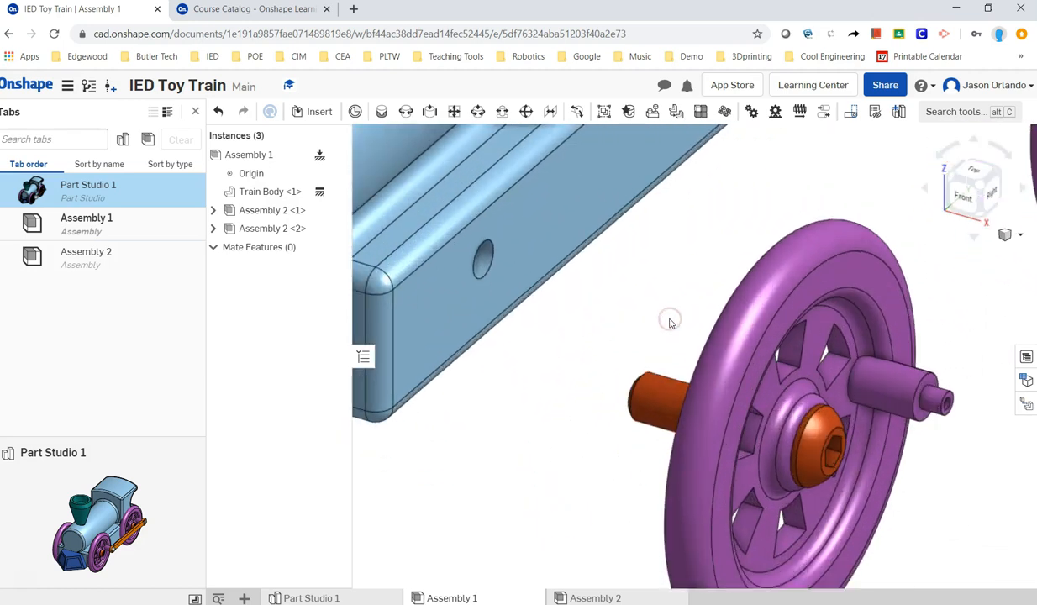
Revolute-mate the train body's axle-hole connector to the first wheel's centre connector.
left_click_drag(672, 322, 579, 231)
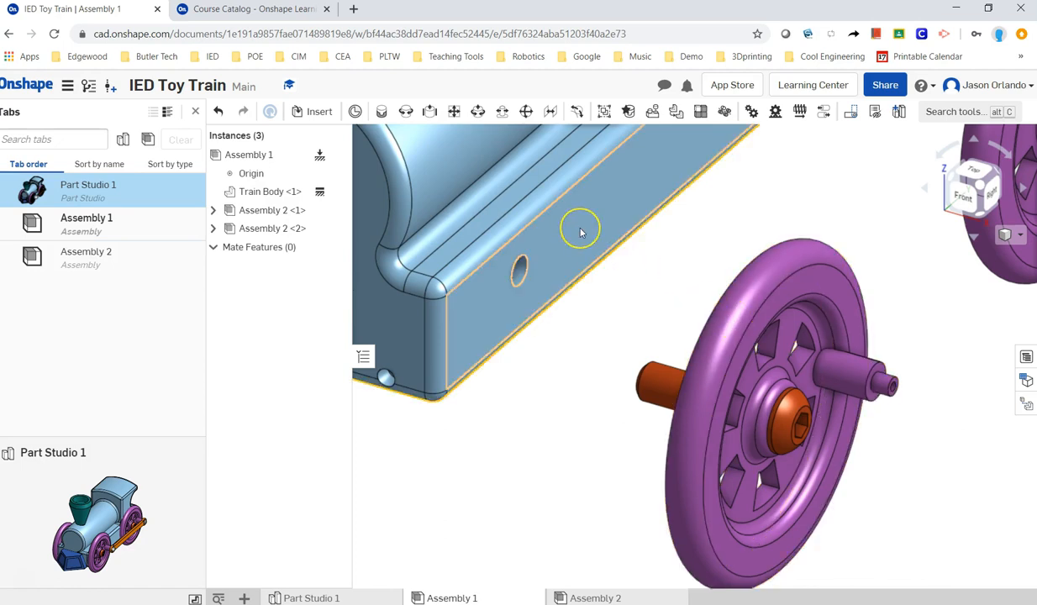
mouse_move(580, 233)
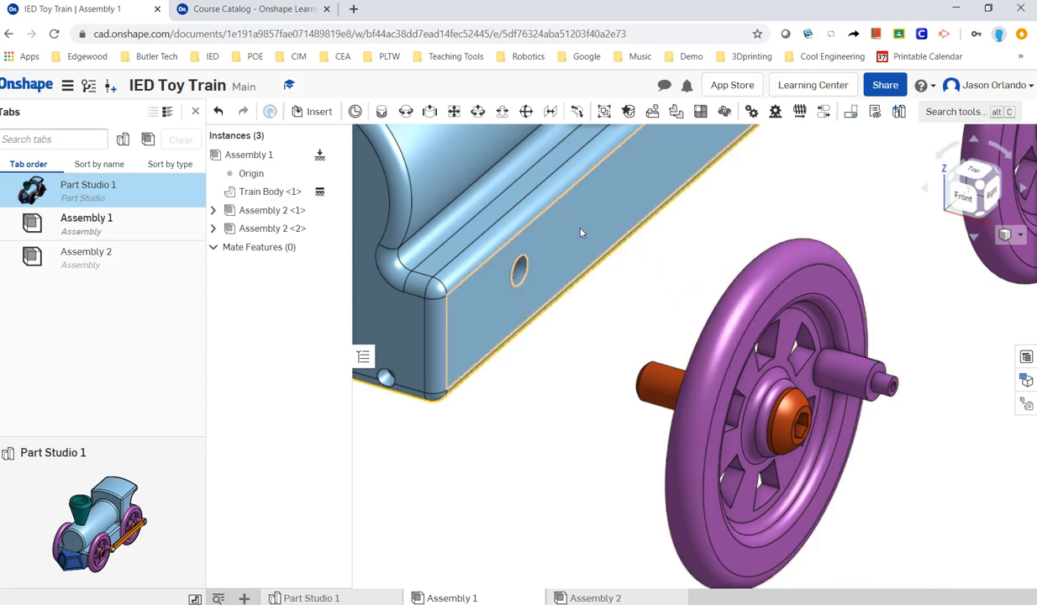
left_click(663, 385)
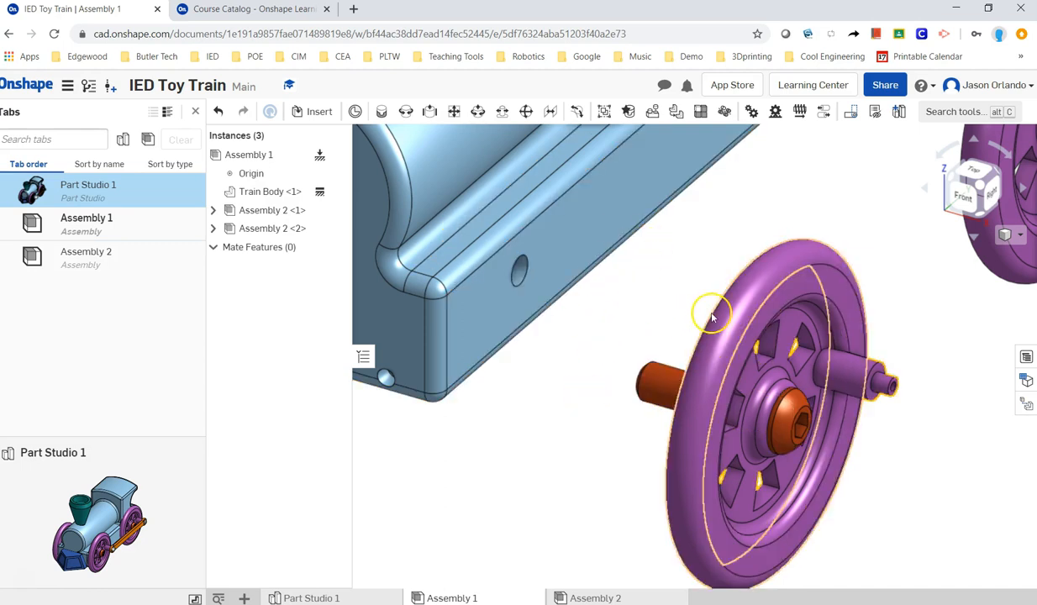
left_click(662, 325)
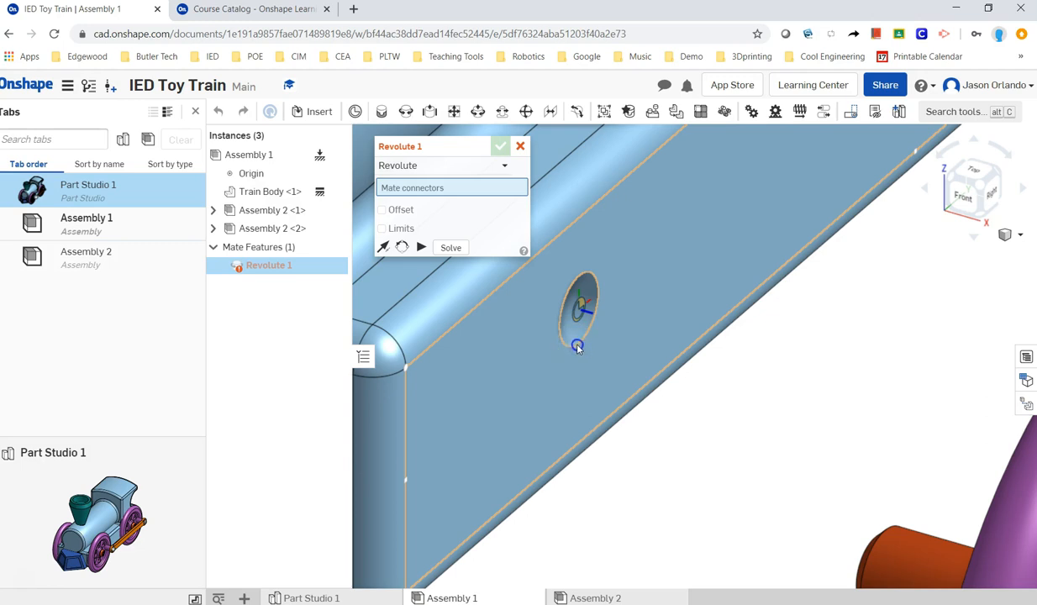
left_click(578, 345)
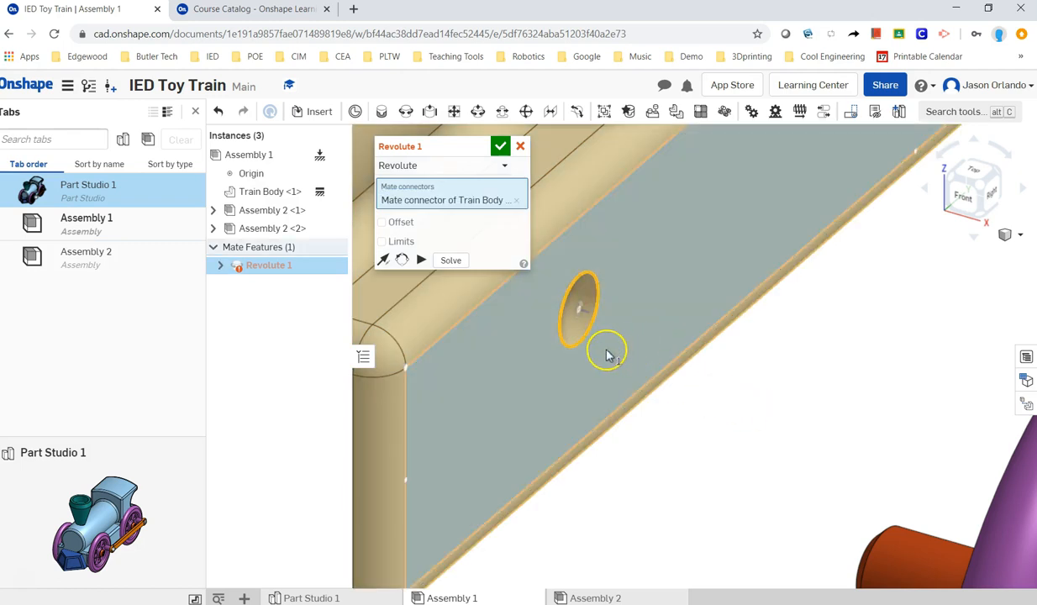
mouse_move(612, 359)
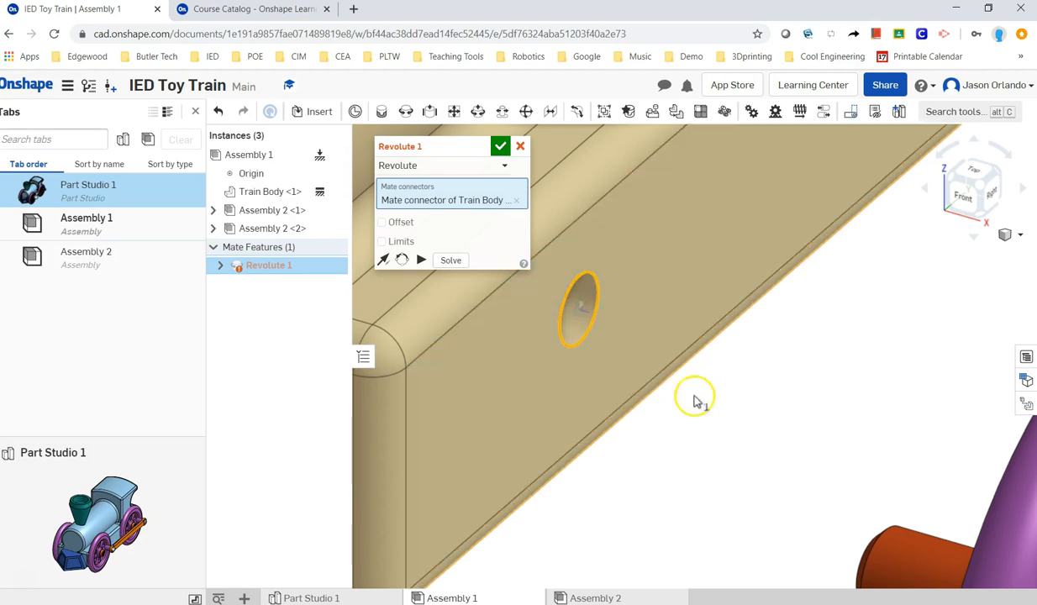
mouse_move(722, 441)
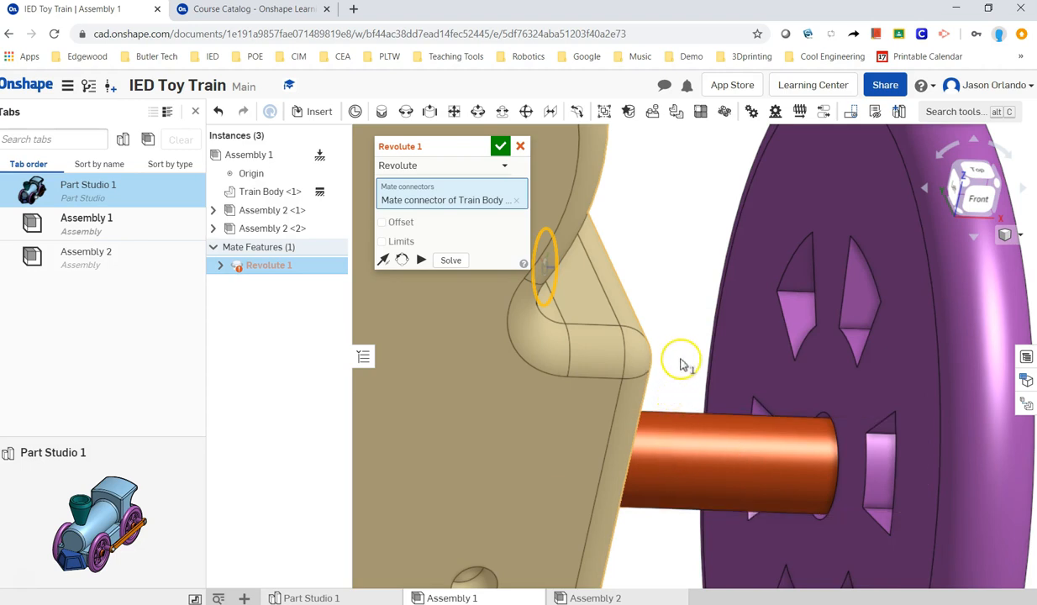
mouse_move(760, 298)
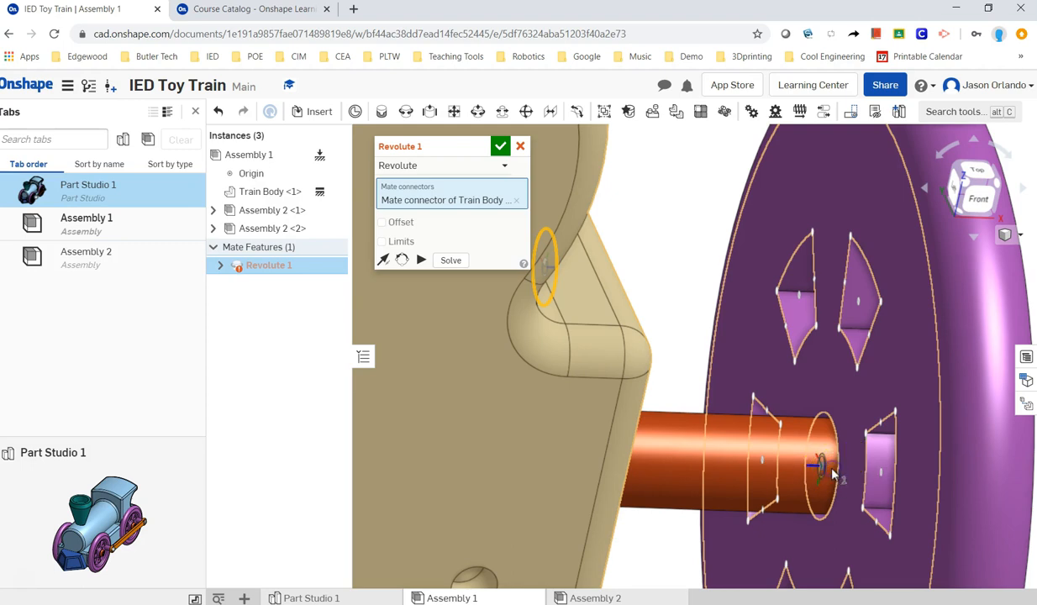
left_click(840, 466)
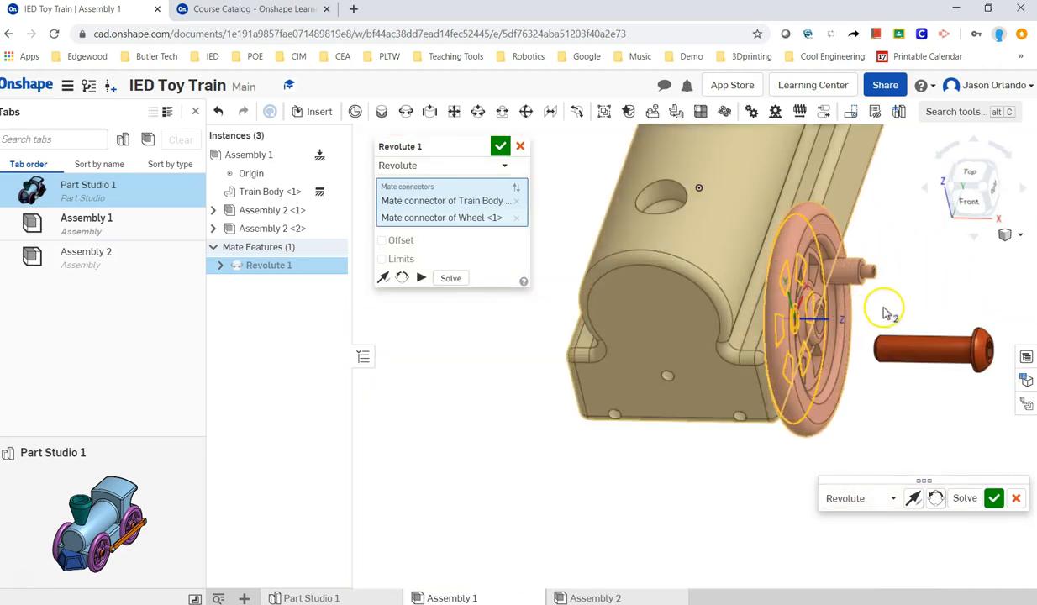
Orbit around the train body to inspect the mounted wheel from several sides.
left_click_drag(886, 312, 819, 401)
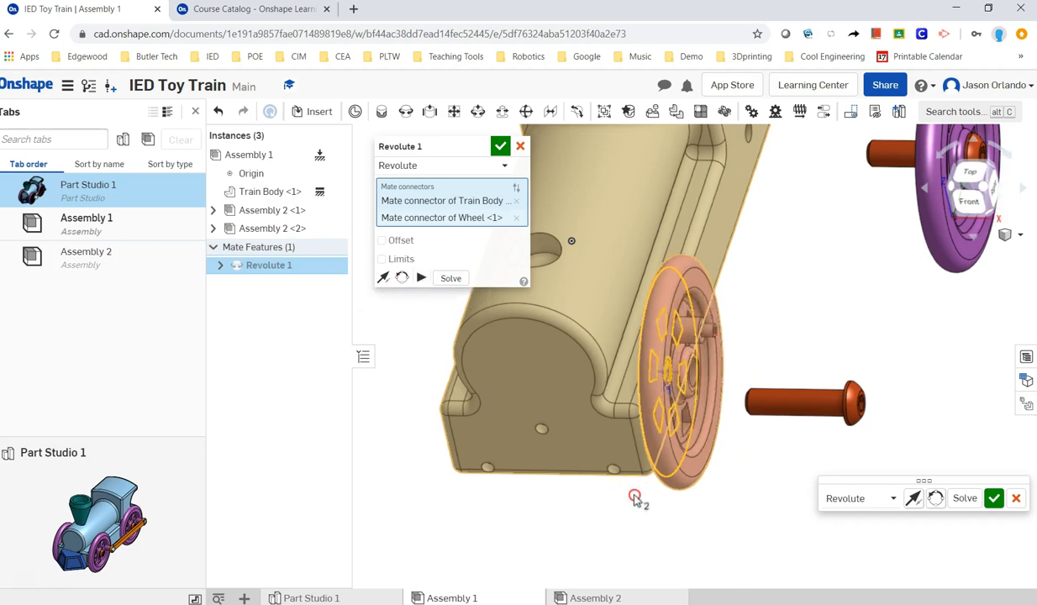
left_click_drag(634, 495, 787, 456)
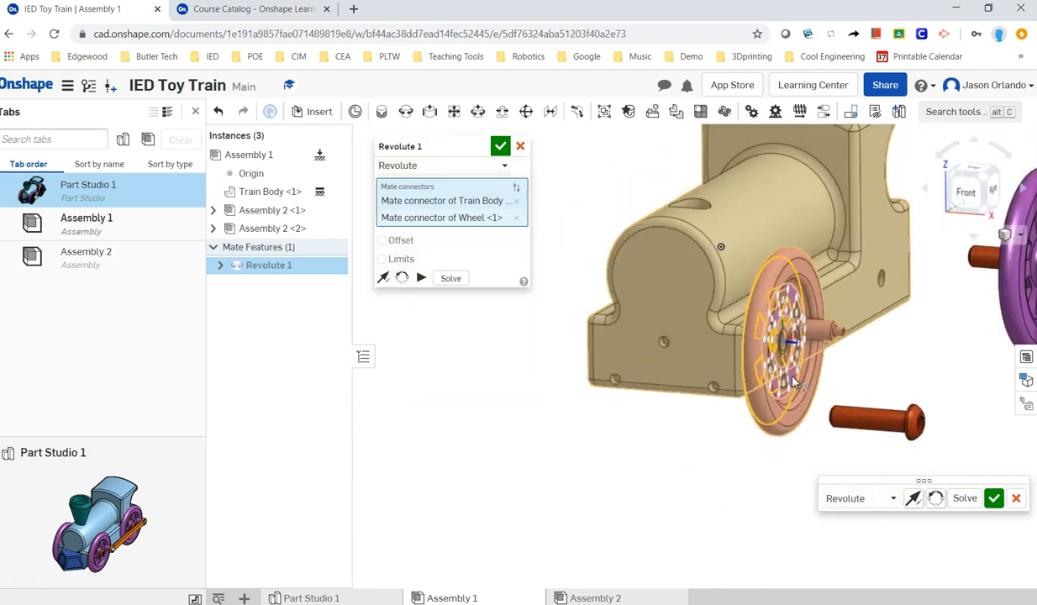
left_click_drag(794, 378, 811, 453)
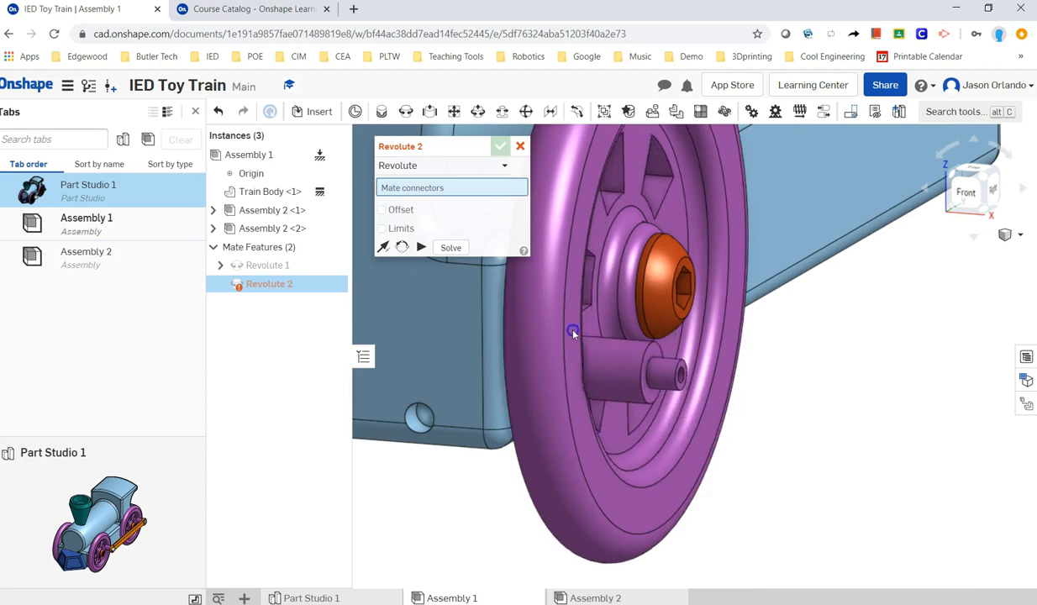
left_click(672, 302)
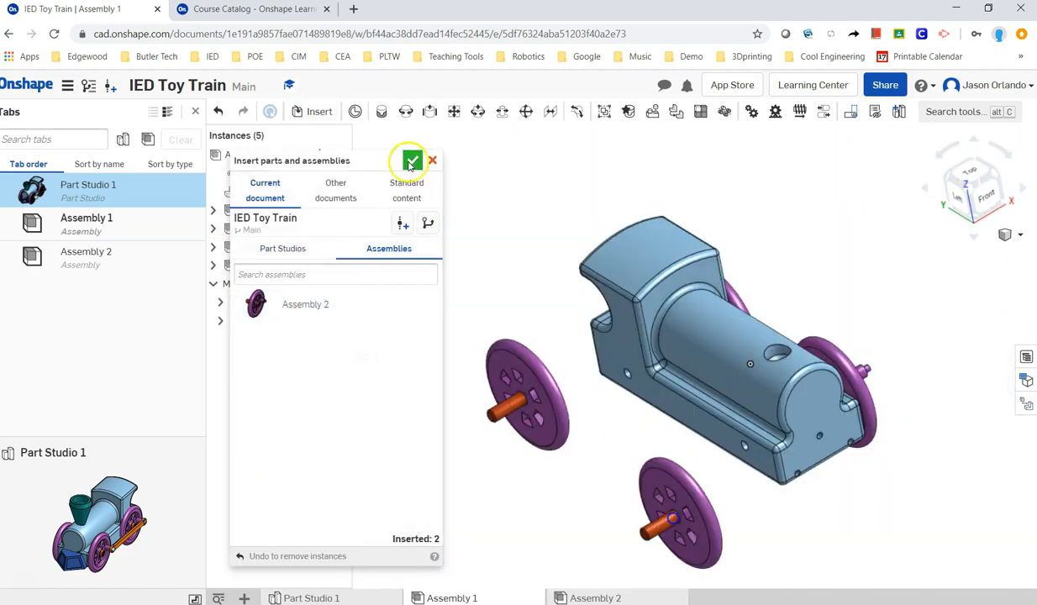
Confirm insertion of the remaining wheel assemblies so all four sit on the train body.
left_click(411, 161)
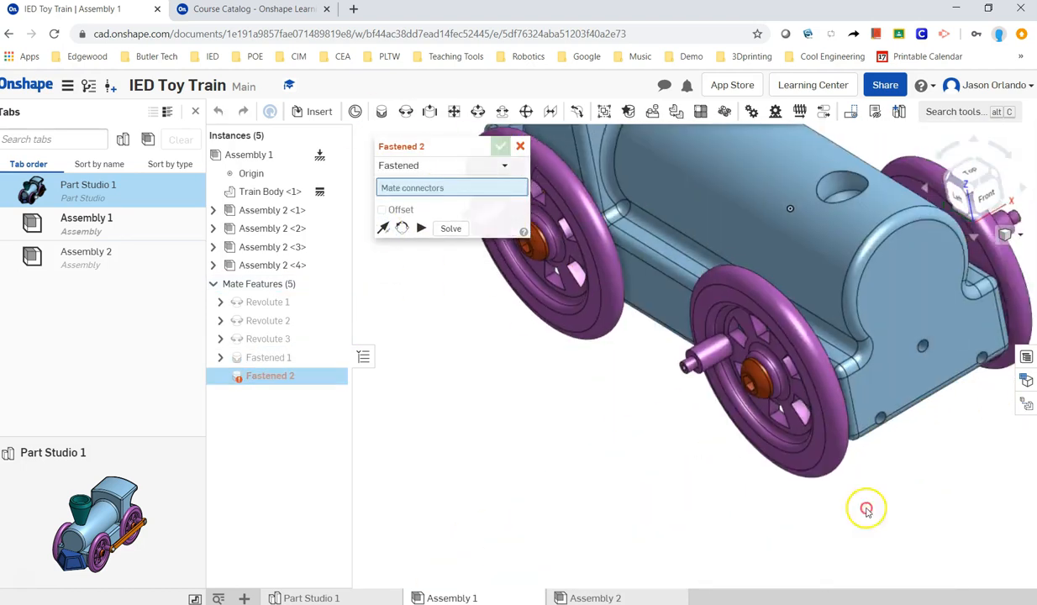
left_click_drag(866, 509, 542, 294)
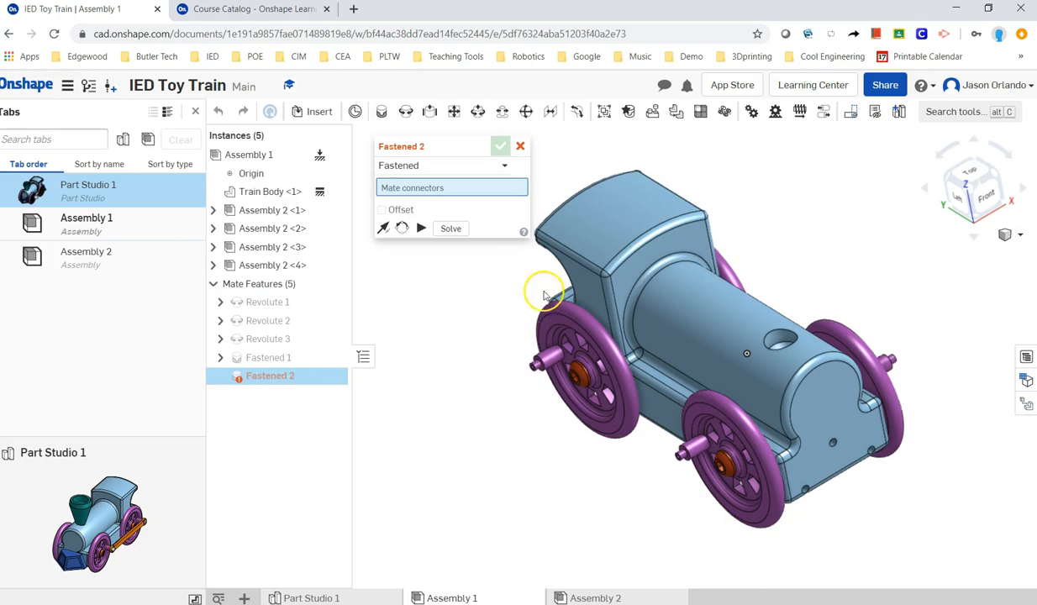